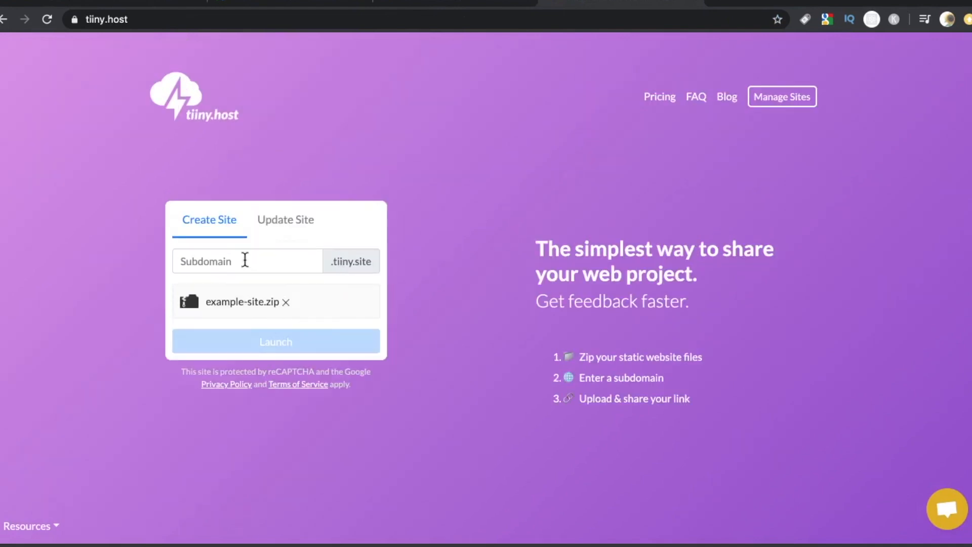
- Launch the example site under the 'heyitsme' subdomain and visit the live tiiny.site portfolio
{"action": "type", "text": "heyitsme"}
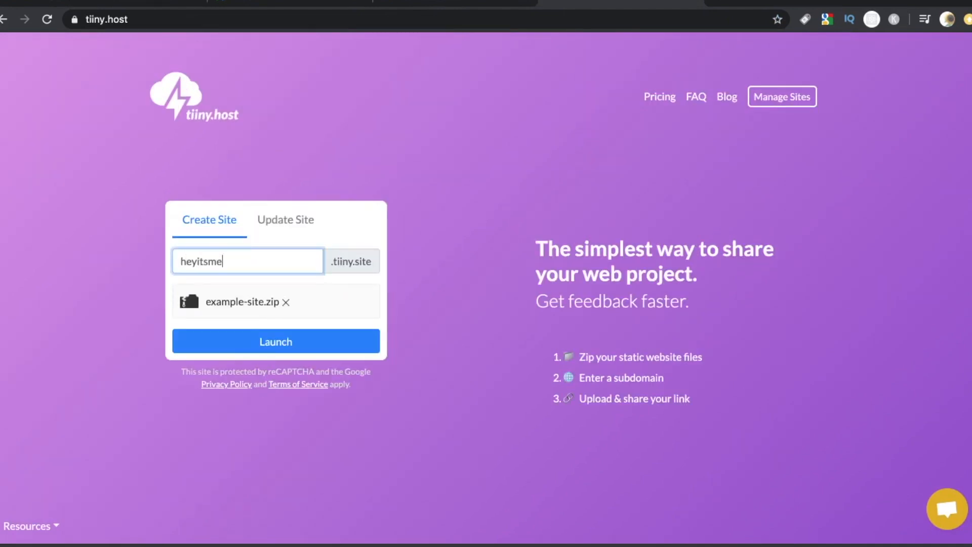
{"action": "left_click", "coordinate": [275, 341]}
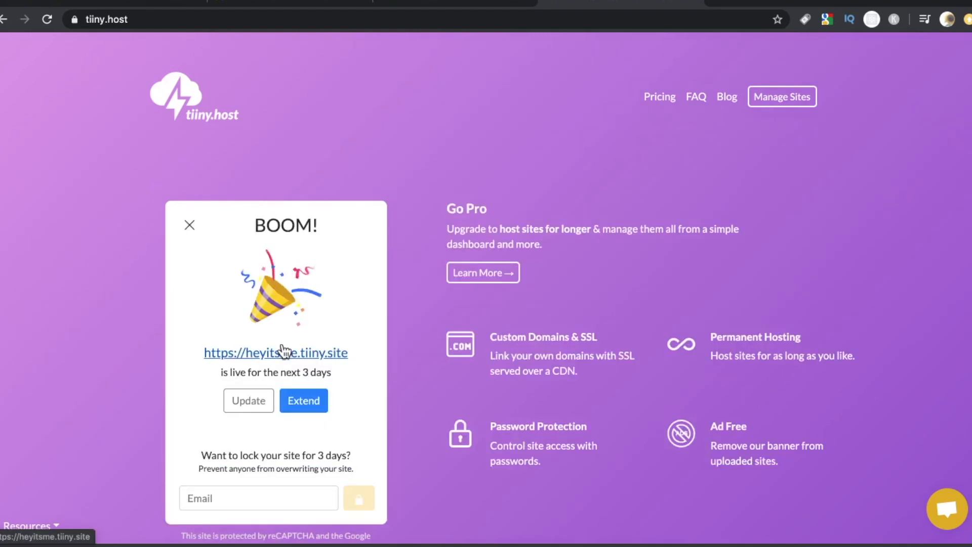
{"action": "scroll", "scroll_direction": "down", "scroll_amount": 3}
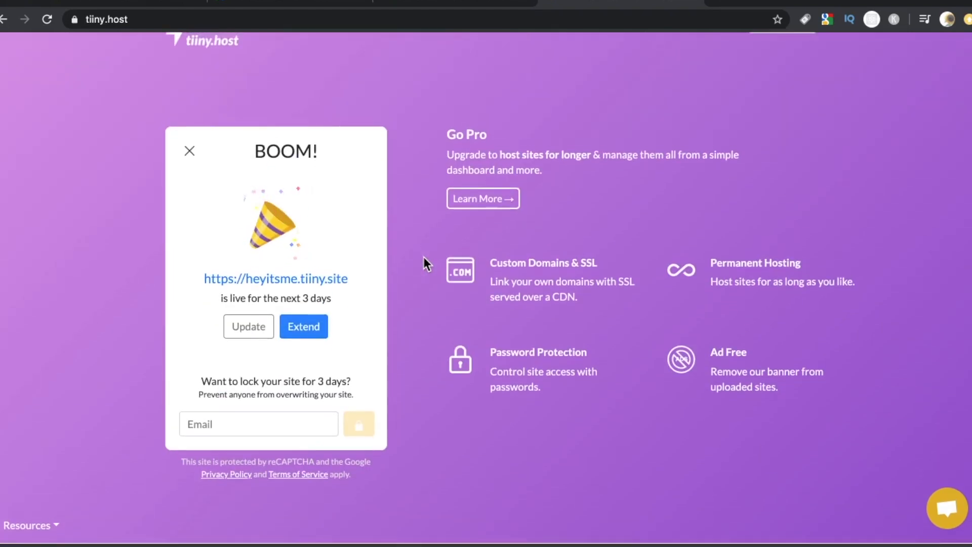
{"action": "left_click", "coordinate": [276, 277]}
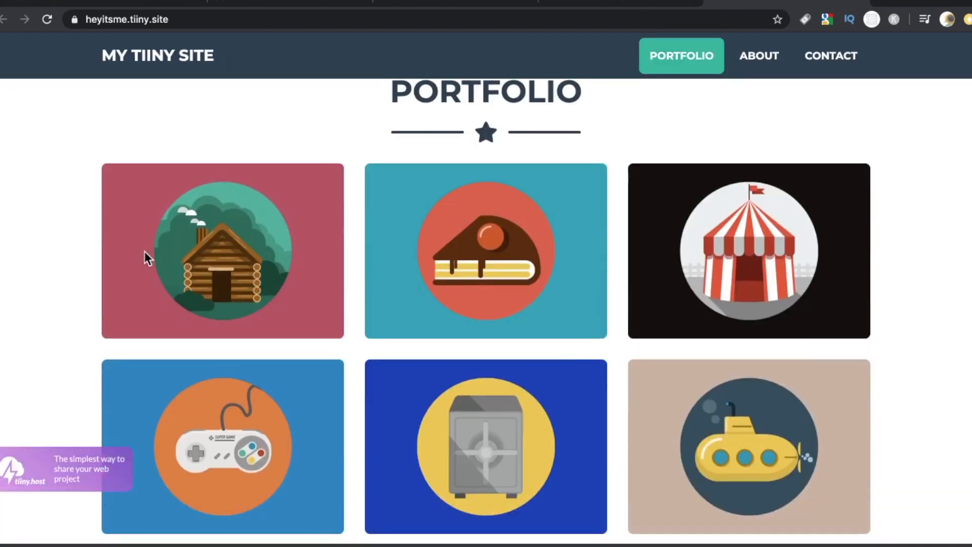
{"action": "left_click", "coordinate": [758, 54]}
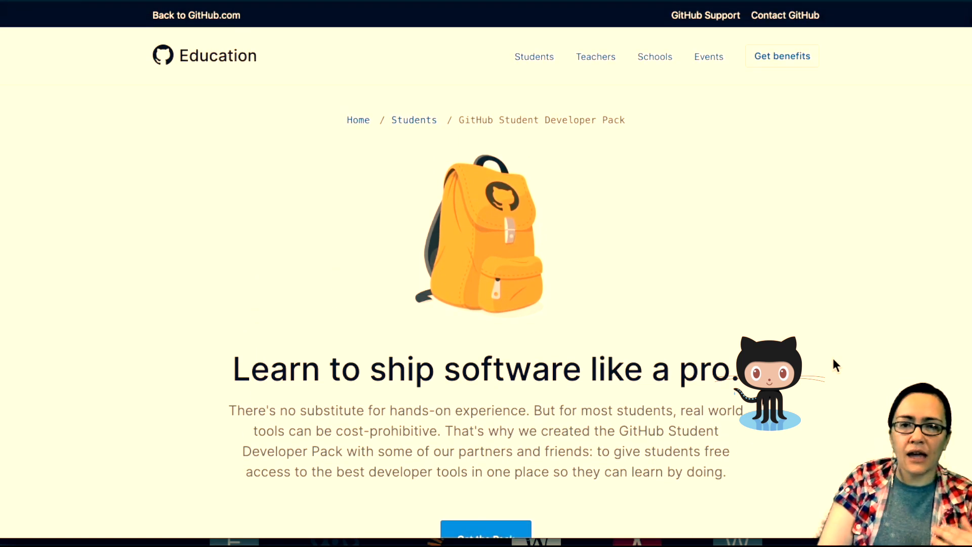
- Scroll down to the 'Are you eligible?' section below Get the Pack
{"action": "scroll", "scroll_direction": "down", "scroll_amount": 3}
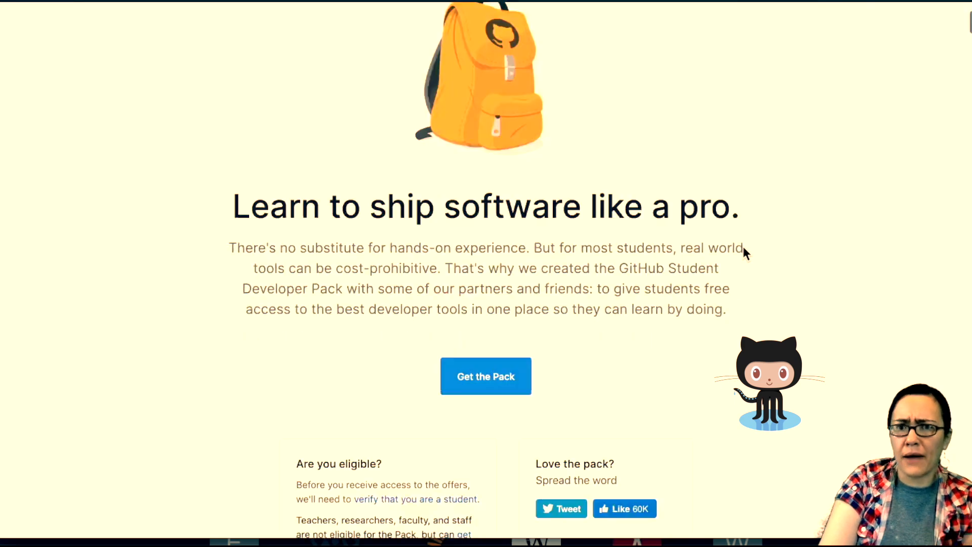
{"action": "scroll", "scroll_direction": "down", "scroll_amount": 3}
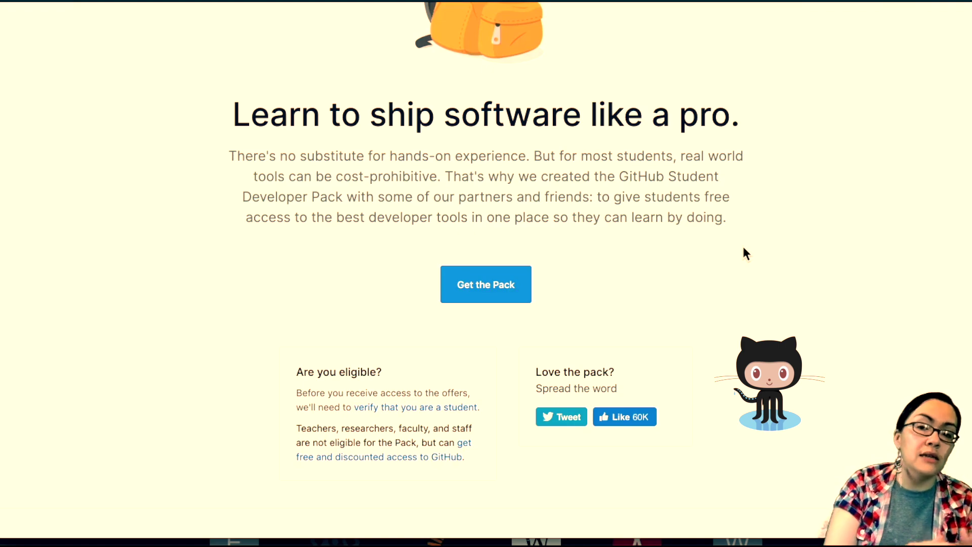
{"action": "scroll", "scroll_direction": "down", "scroll_amount": 3}
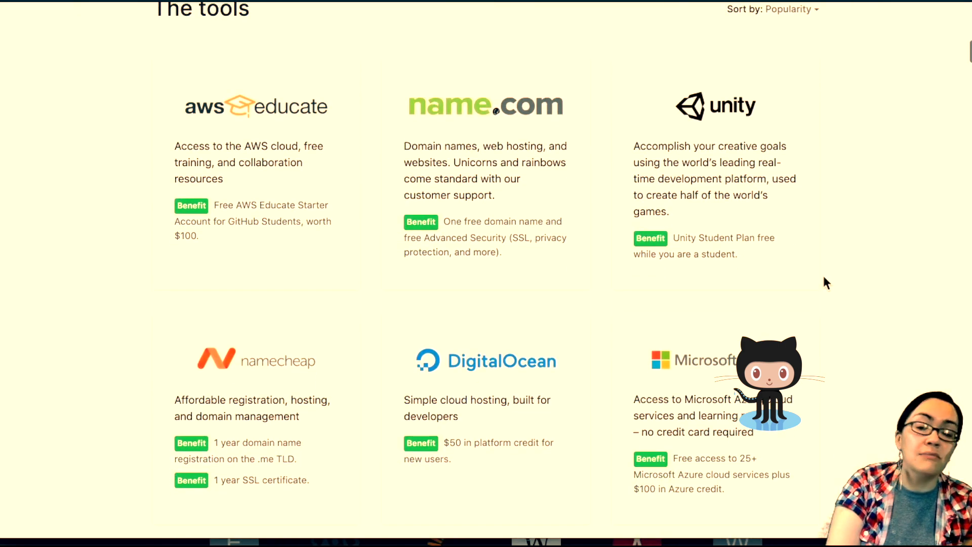
{"action": "scroll", "scroll_direction": "up", "scroll_amount": 3}
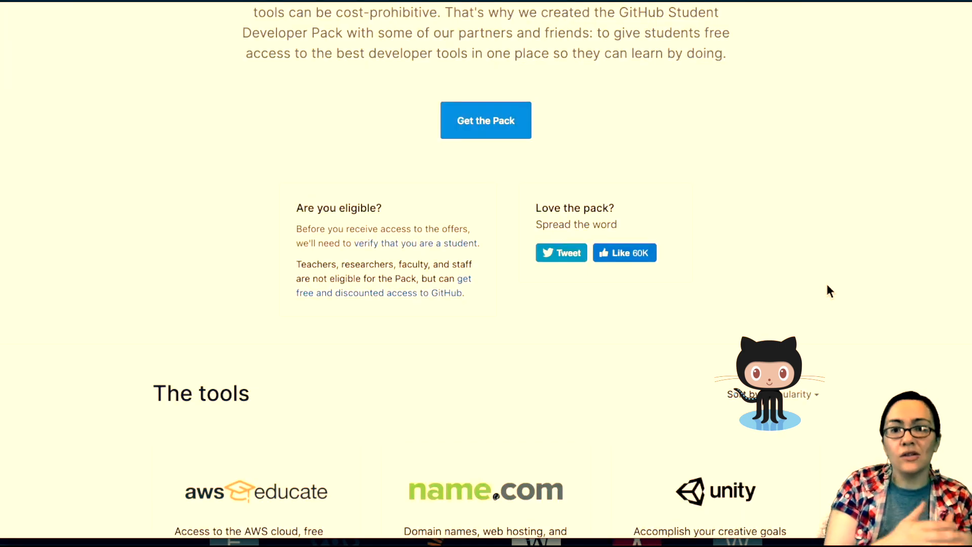
{"action": "scroll", "scroll_direction": "down", "scroll_amount": 3}
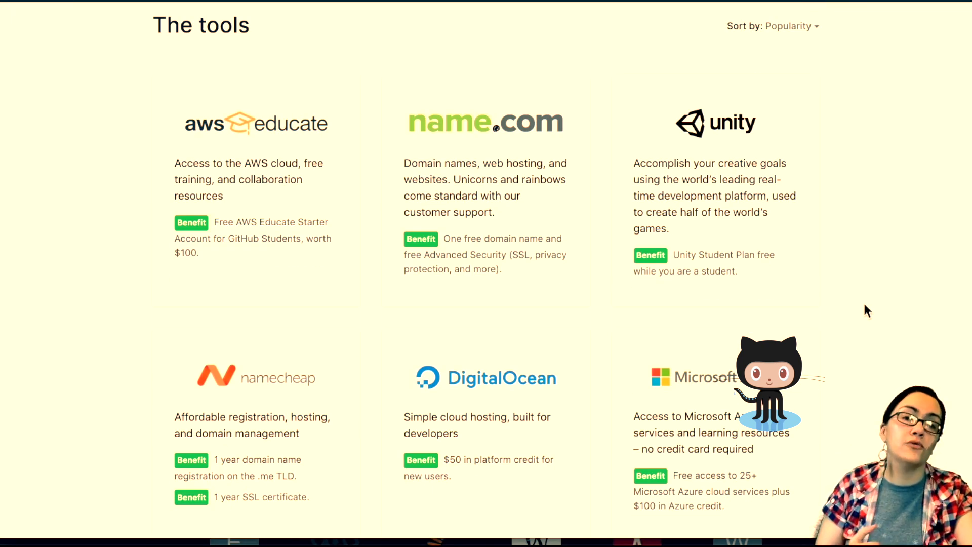
{"action": "scroll", "scroll_direction": "down", "scroll_amount": 3}
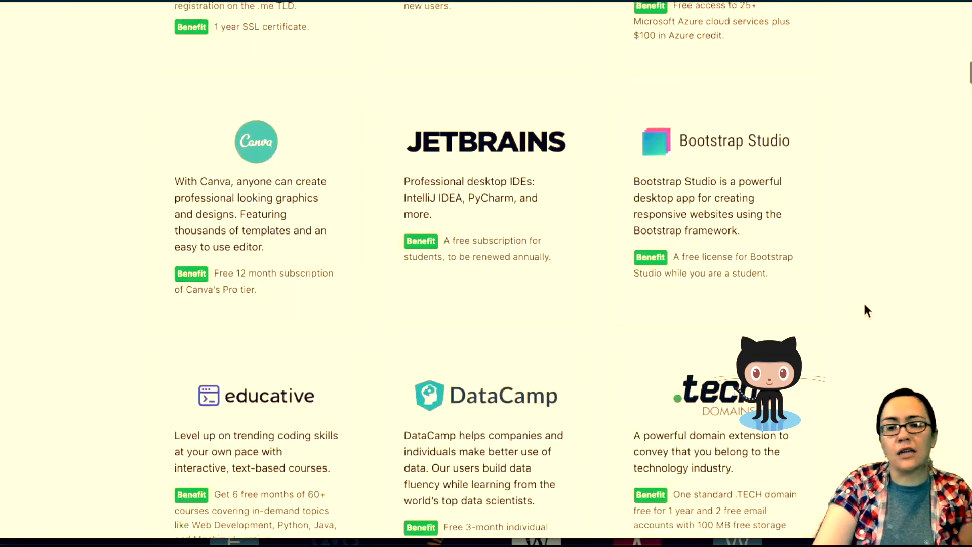
{"action": "scroll", "scroll_direction": "up", "scroll_amount": 3}
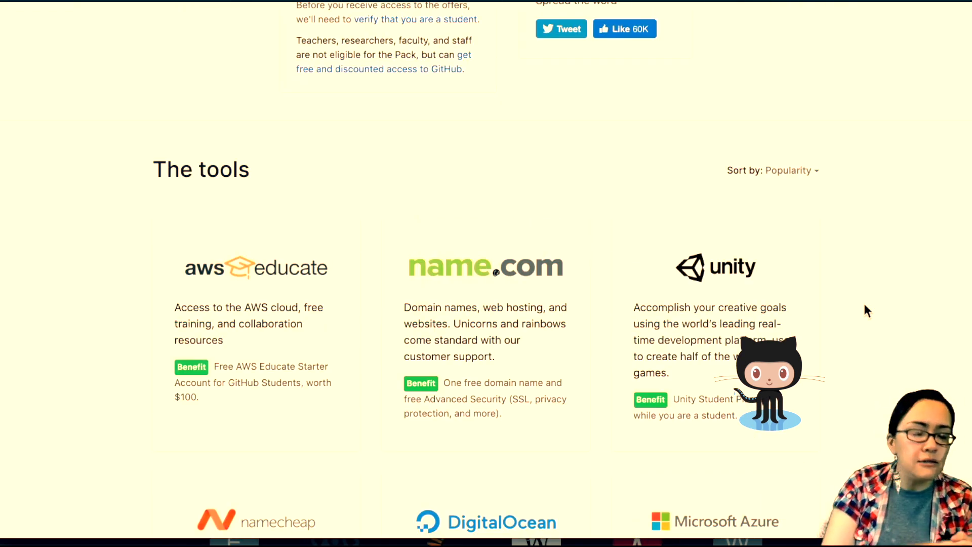
{"action": "scroll", "scroll_direction": "down", "scroll_amount": 3}
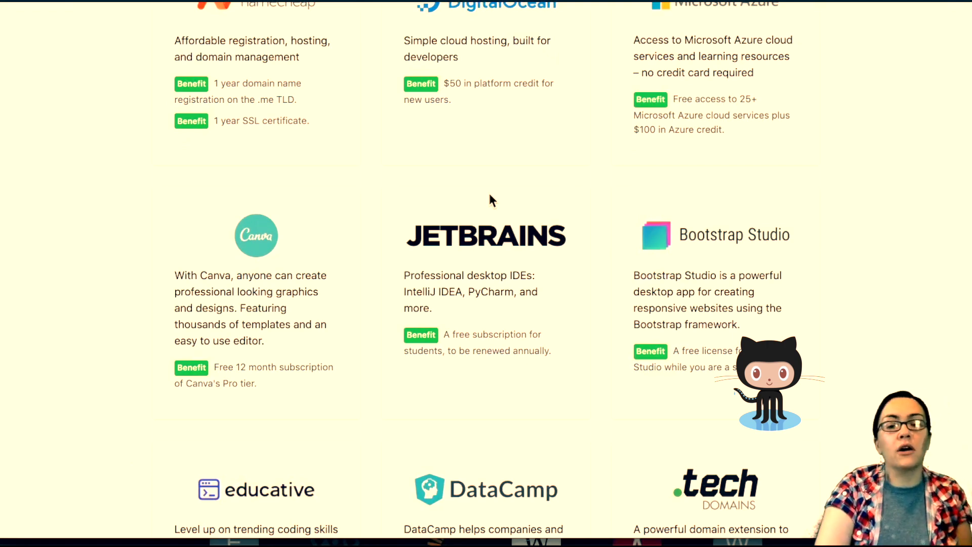
{"action": "scroll", "scroll_direction": "down", "scroll_amount": 3}
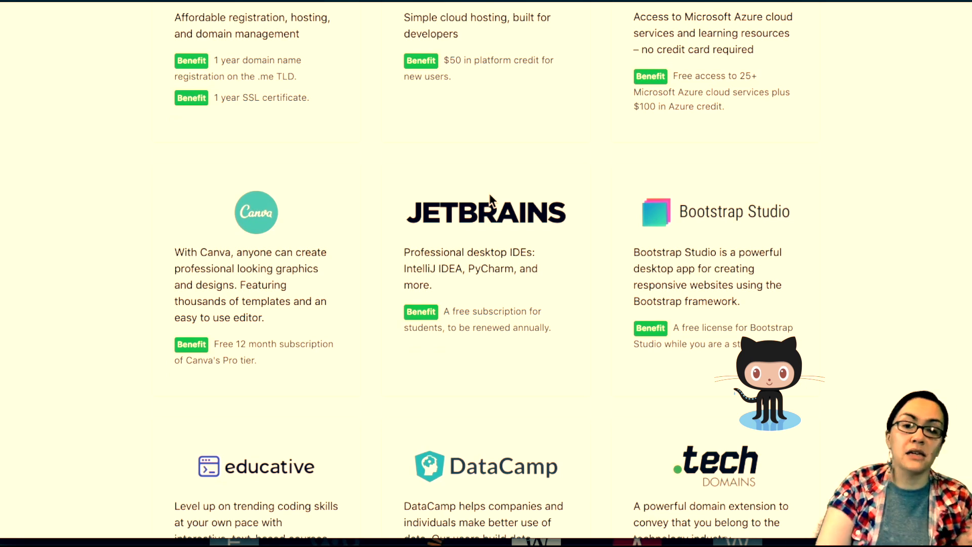
{"action": "scroll", "scroll_direction": "down", "scroll_amount": 3}
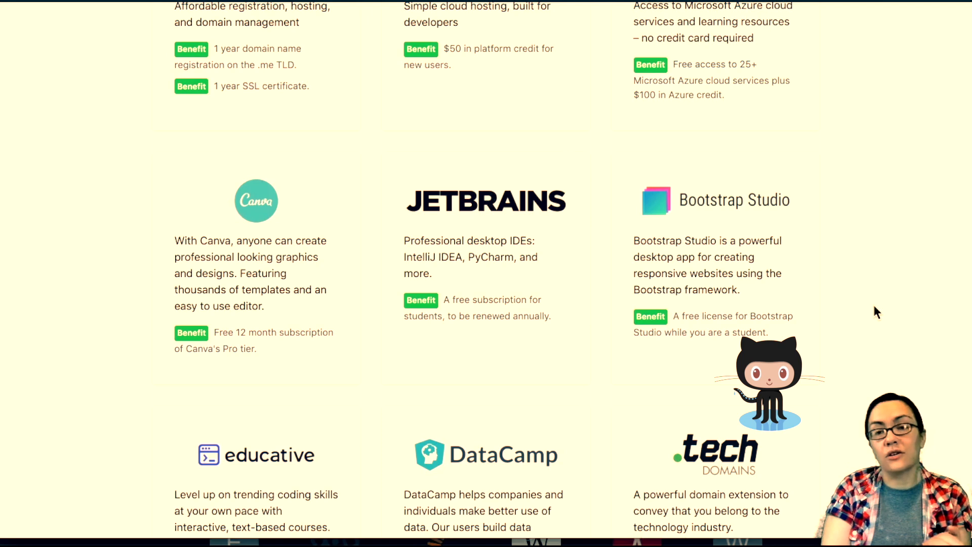
{"action": "mouse_move", "coordinate": [452, 197]}
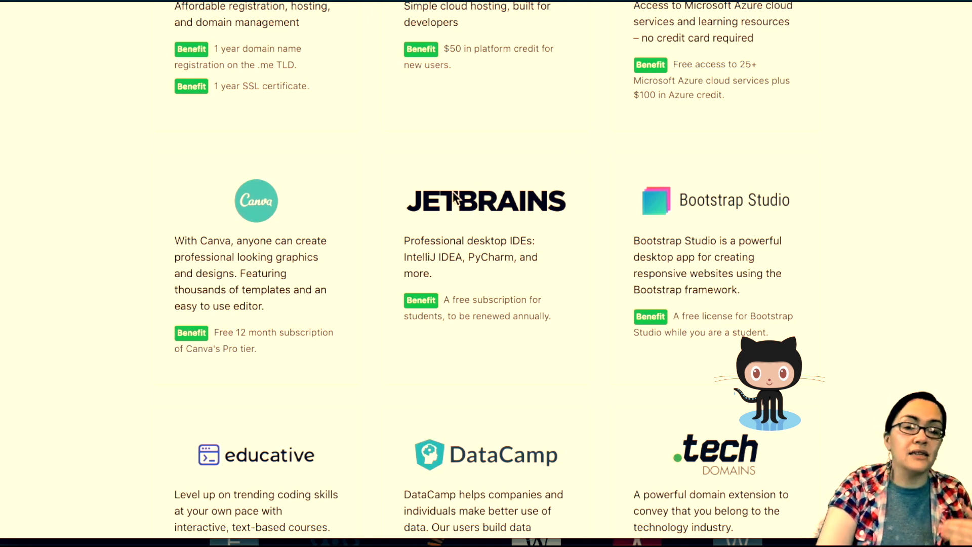
{"action": "scroll", "scroll_direction": "down", "scroll_amount": 3}
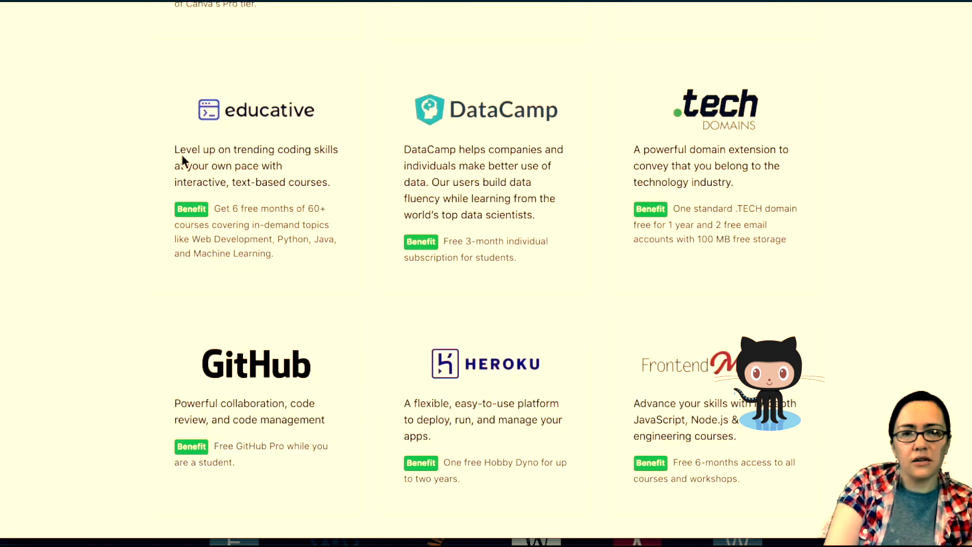
- Scroll through the tools grid past Interview Cake, Stripe, Mailgun and Dashlane
{"action": "scroll", "scroll_direction": "down", "scroll_amount": 3}
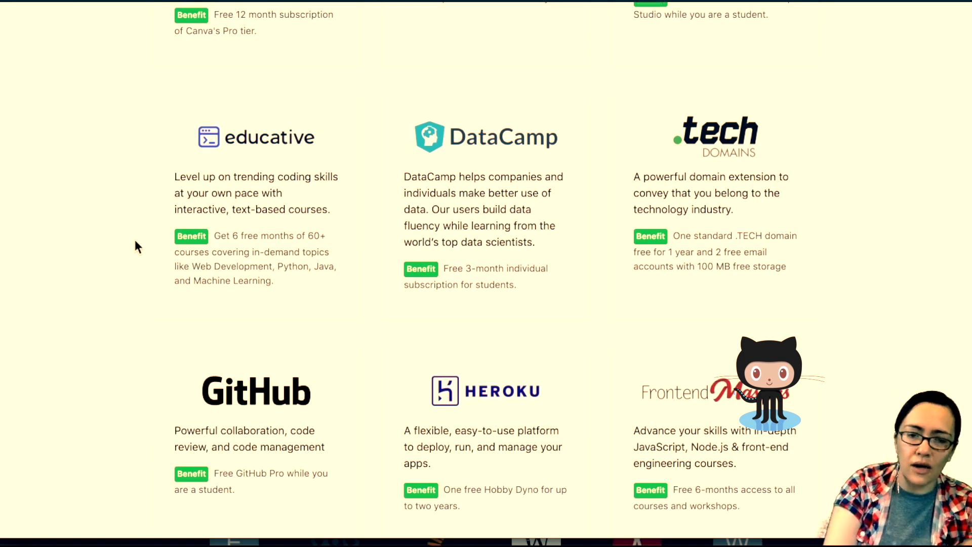
{"action": "scroll", "scroll_direction": "down", "scroll_amount": 3}
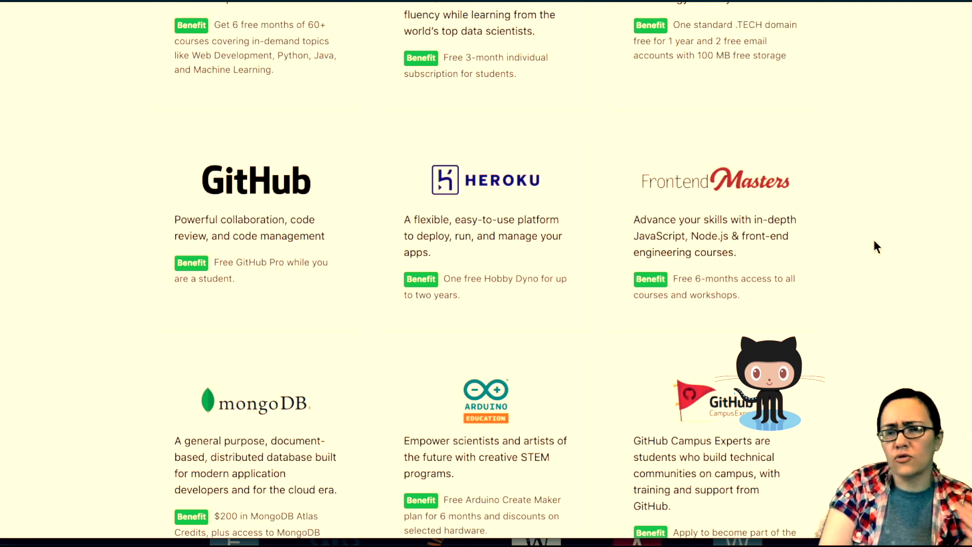
{"action": "scroll", "scroll_direction": "down", "scroll_amount": 3}
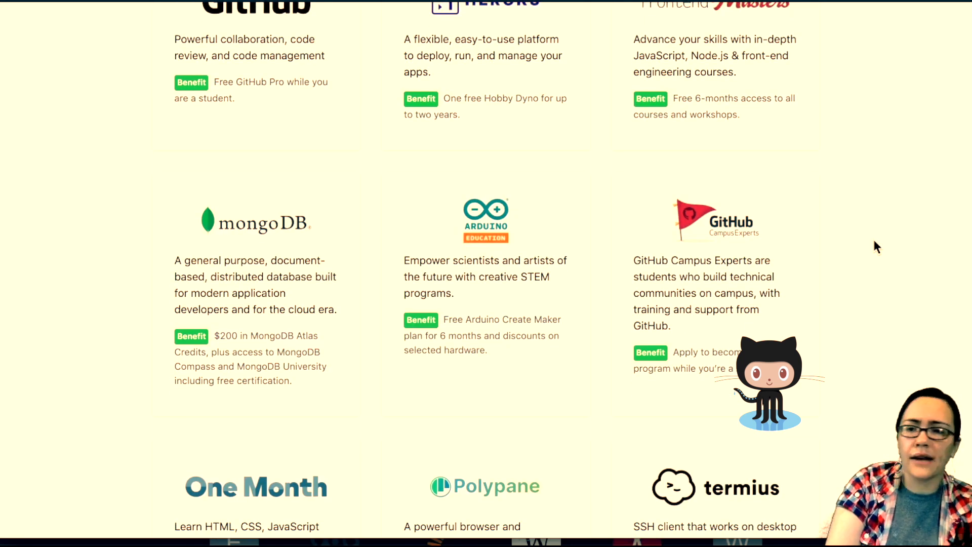
{"action": "scroll", "scroll_direction": "down", "scroll_amount": 3}
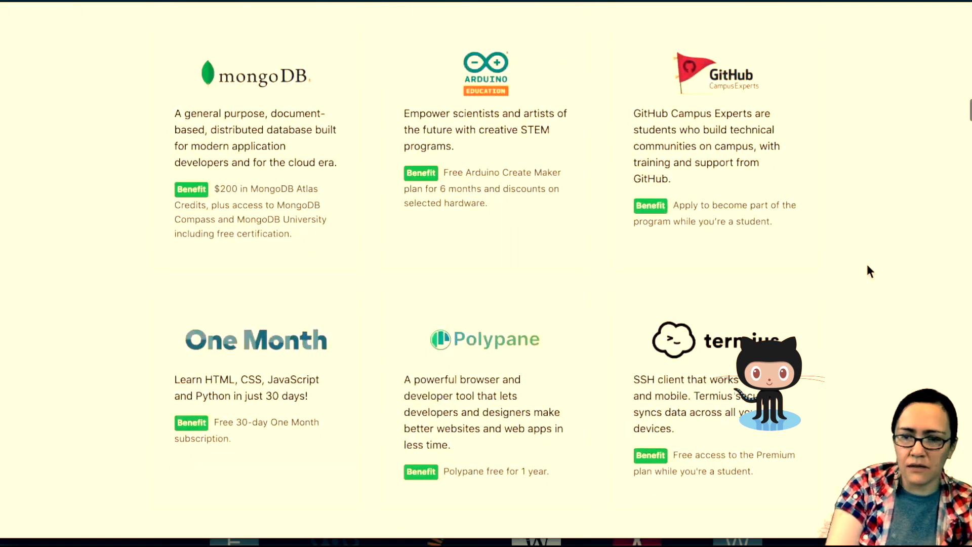
{"action": "scroll", "scroll_direction": "down", "scroll_amount": 3}
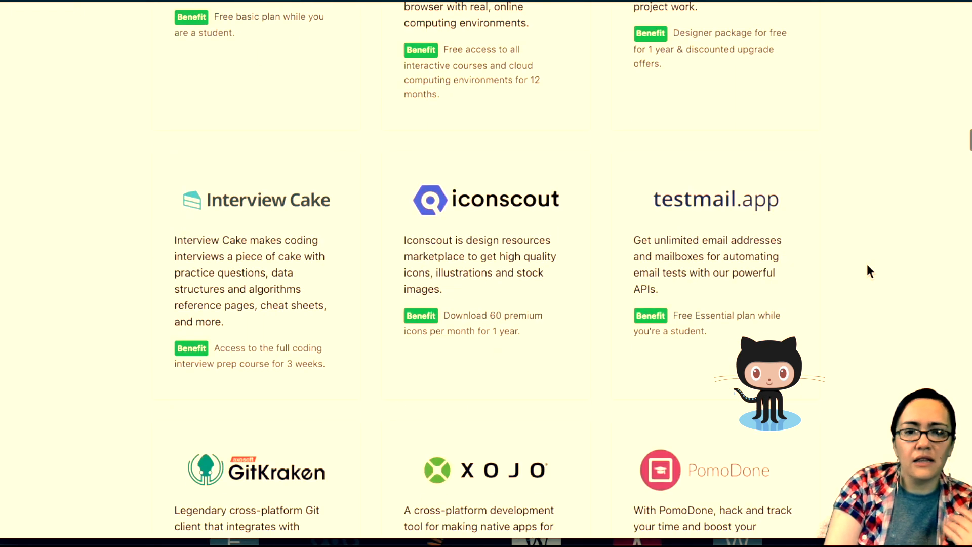
{"action": "scroll", "scroll_direction": "down", "scroll_amount": 3}
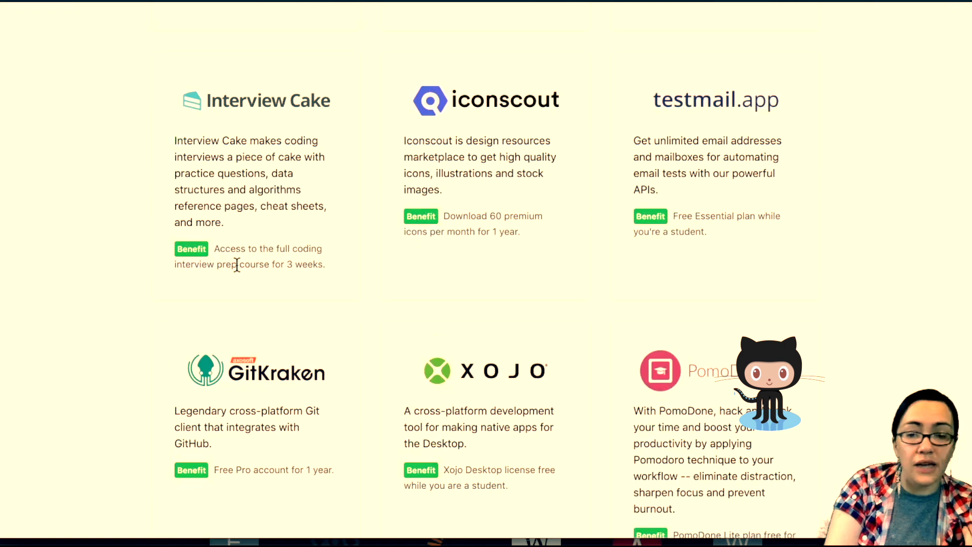
{"action": "scroll", "scroll_direction": "down", "scroll_amount": 3}
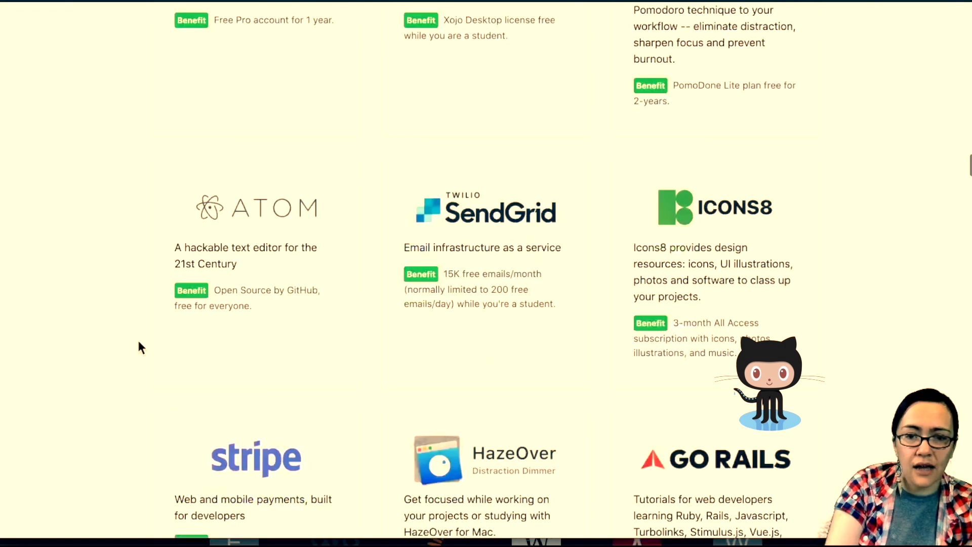
{"action": "scroll", "scroll_direction": "down", "scroll_amount": 3}
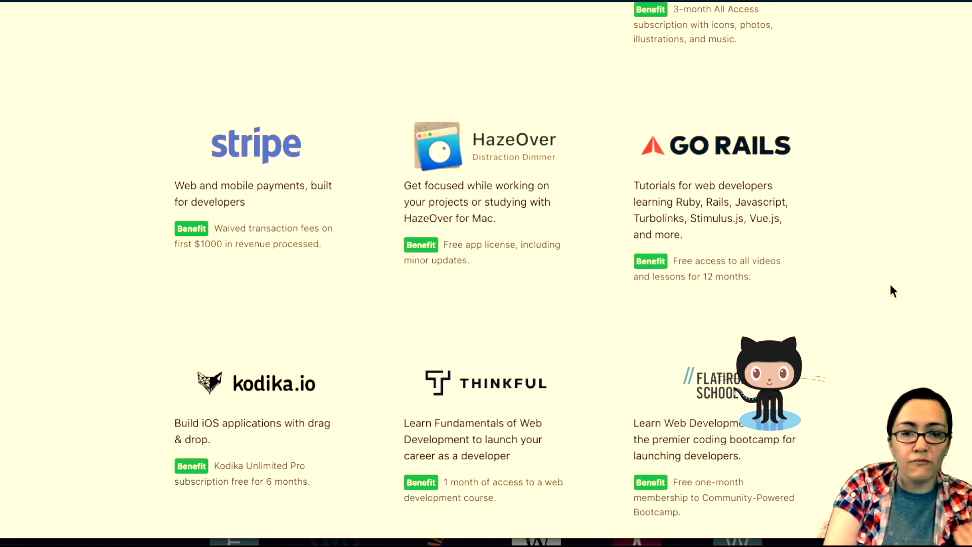
- Continue down the partner offers to the CodeScene, Honeybadger and SOFY student benefits
{"action": "scroll", "scroll_direction": "down", "scroll_amount": 3}
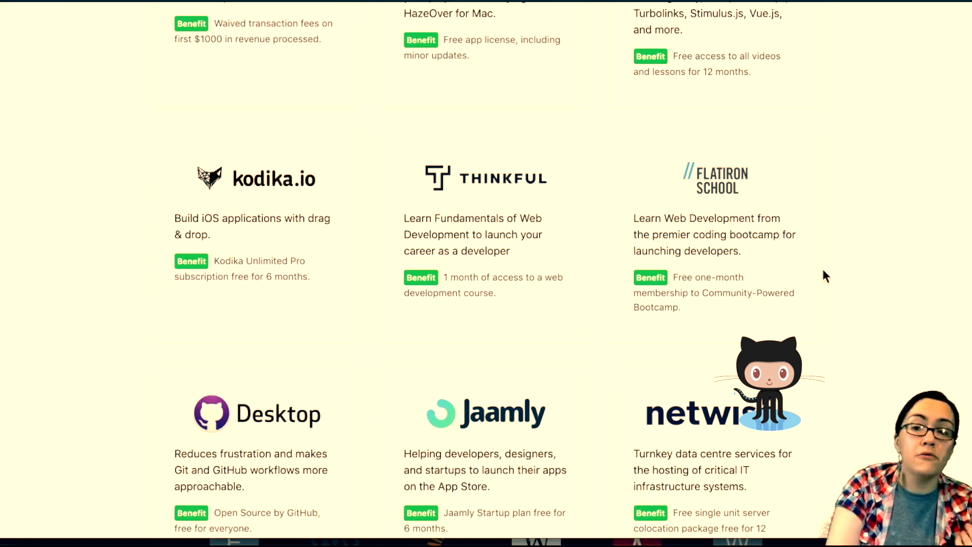
{"action": "scroll", "scroll_direction": "down", "scroll_amount": 3}
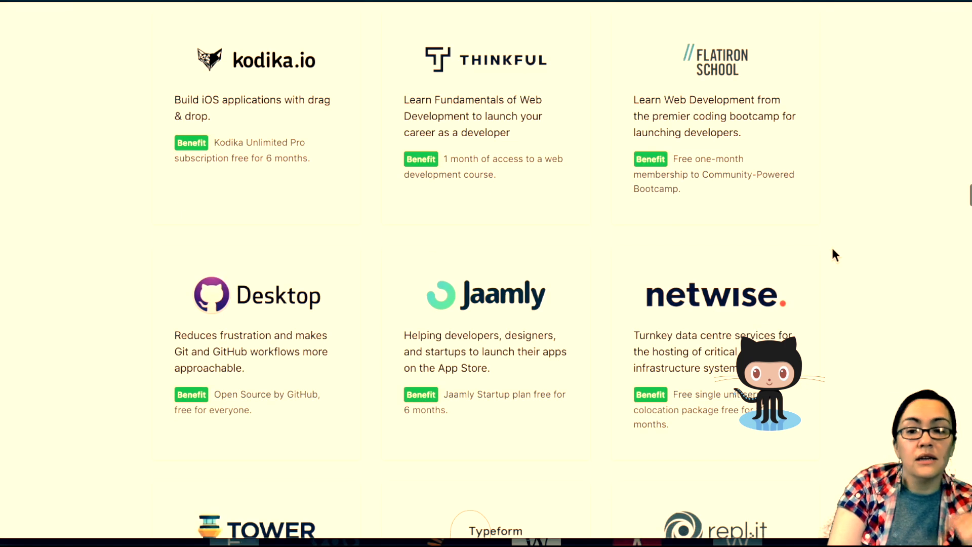
{"action": "scroll", "scroll_direction": "down", "scroll_amount": 3}
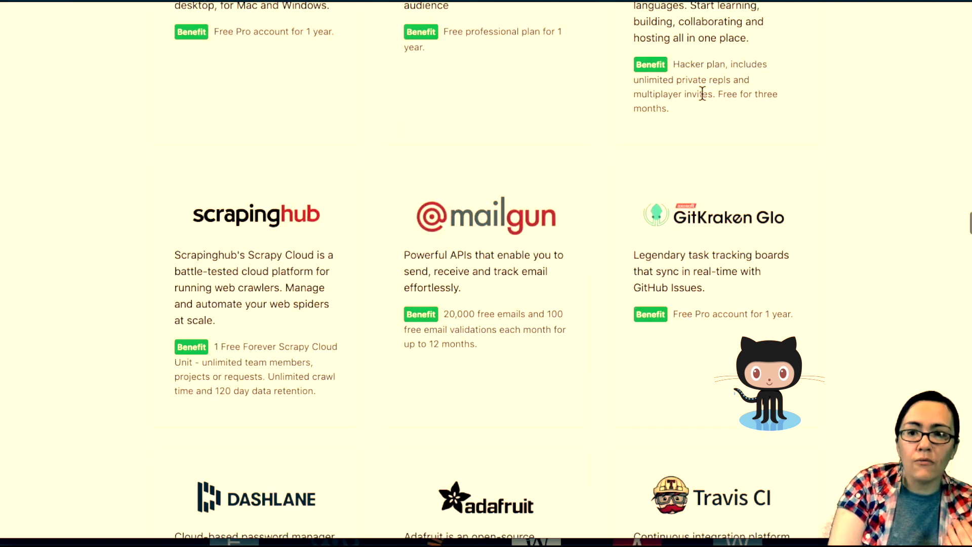
{"action": "scroll", "scroll_direction": "down", "scroll_amount": 3}
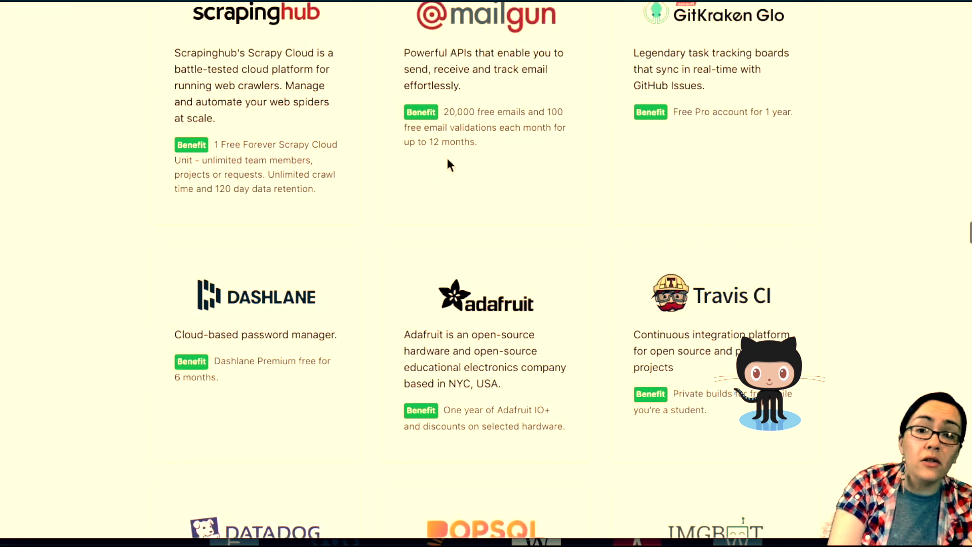
{"action": "scroll", "scroll_direction": "up", "scroll_amount": 3}
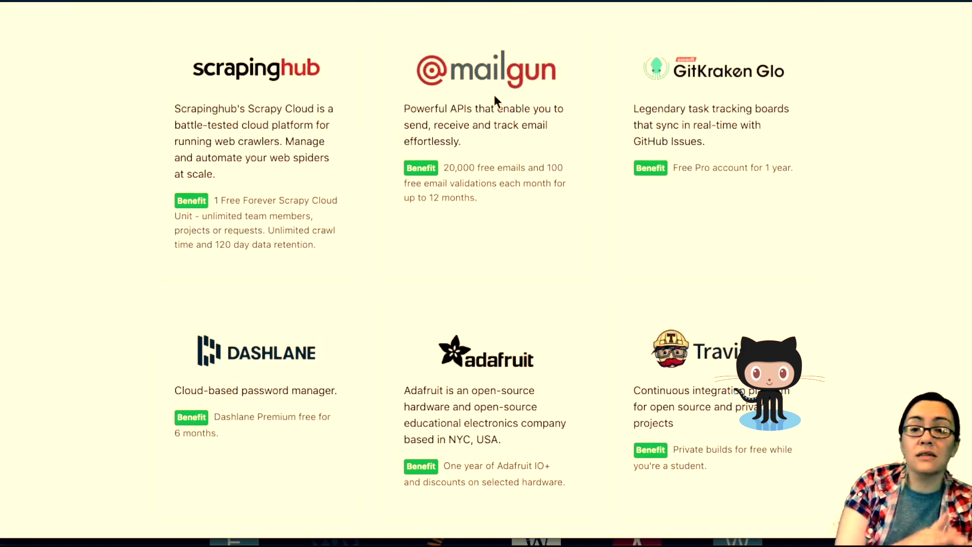
{"action": "scroll", "scroll_direction": "down", "scroll_amount": 3}
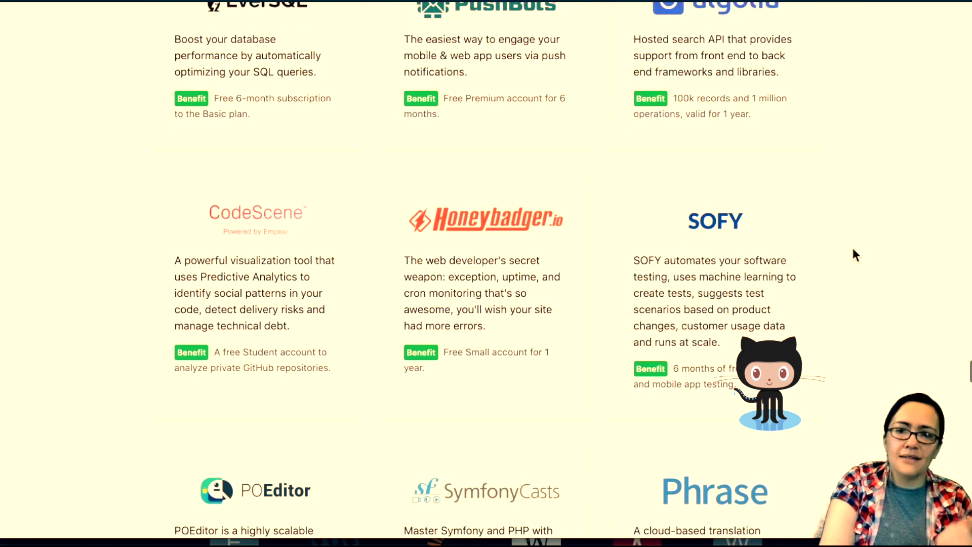
{"action": "scroll", "scroll_direction": "down", "scroll_amount": 3}
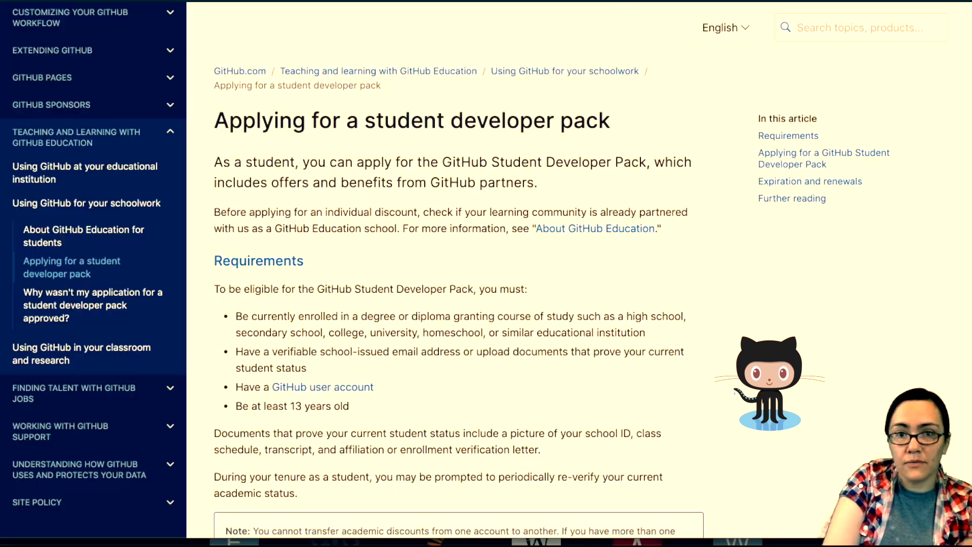
- Scroll back to the 'Learn to ship software like a pro' header and eligibility section
{"action": "scroll", "scroll_direction": "down", "scroll_amount": 3}
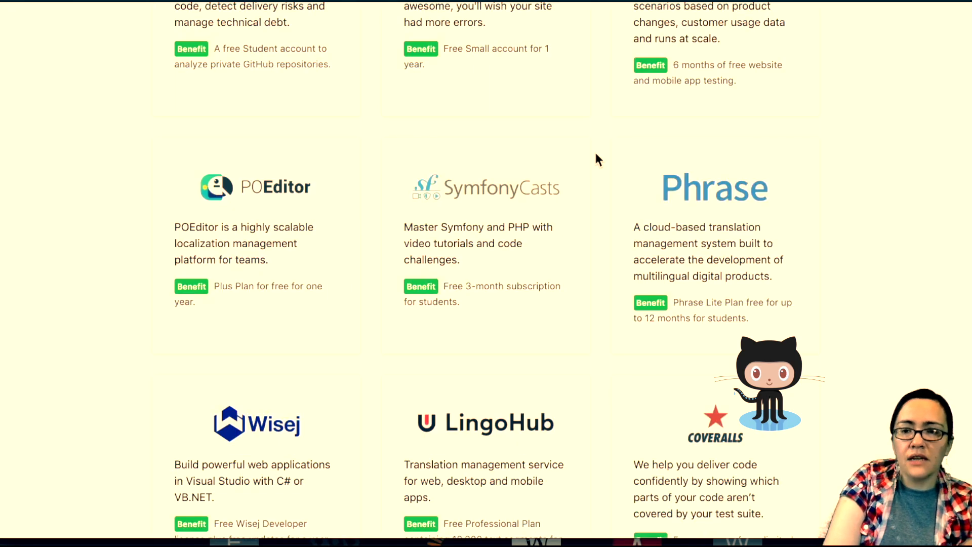
{"action": "scroll", "scroll_direction": "up", "scroll_amount": 3}
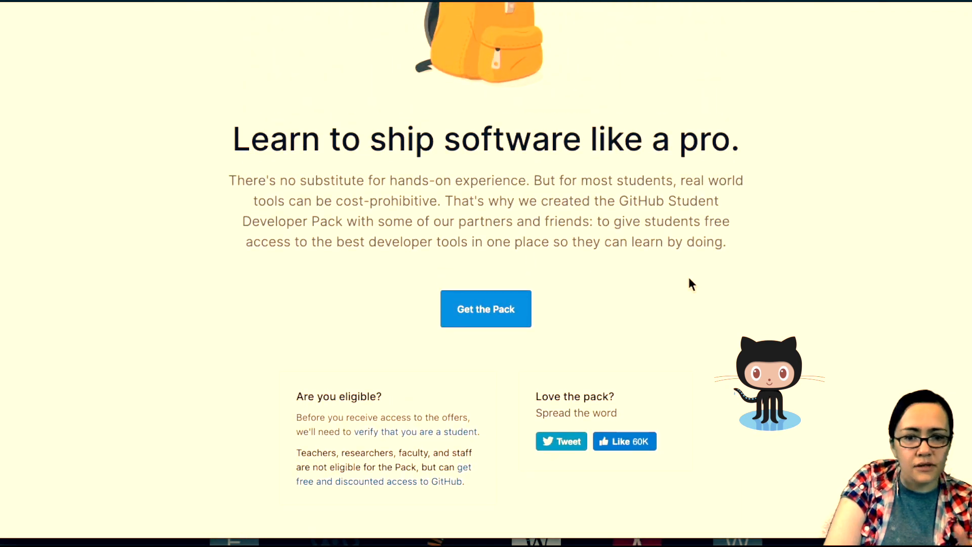
{"action": "scroll", "scroll_direction": "down", "scroll_amount": 3}
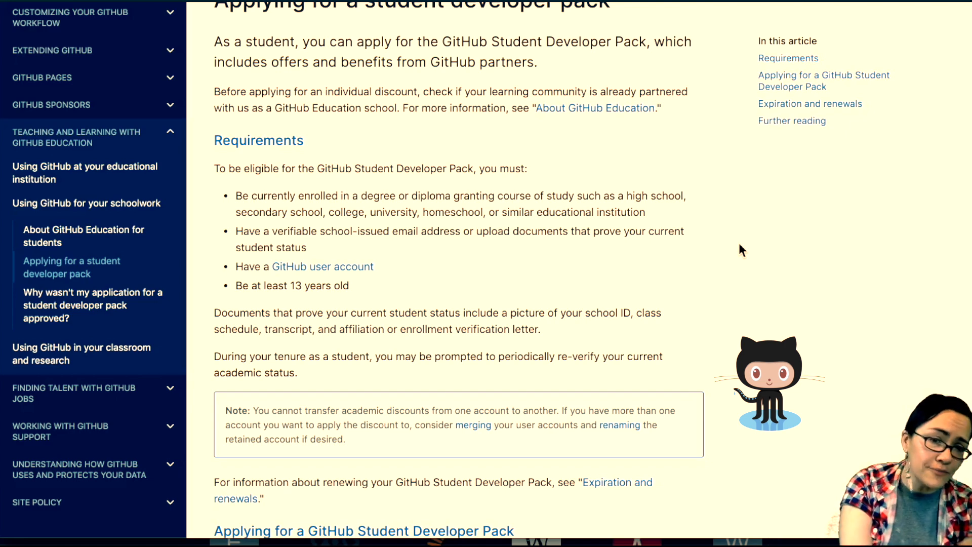
{"action": "scroll", "scroll_direction": "up", "scroll_amount": 3}
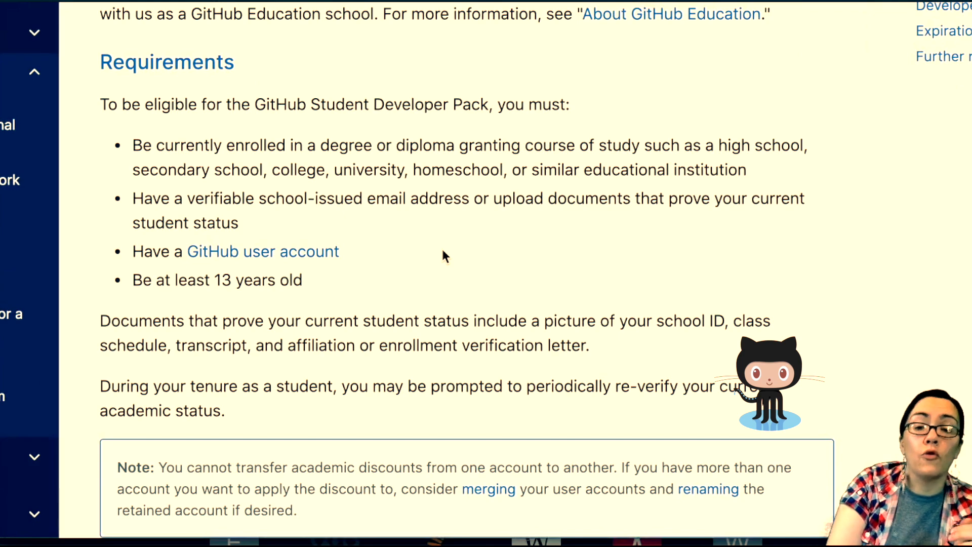
{"action": "scroll", "scroll_direction": "up", "scroll_amount": 3}
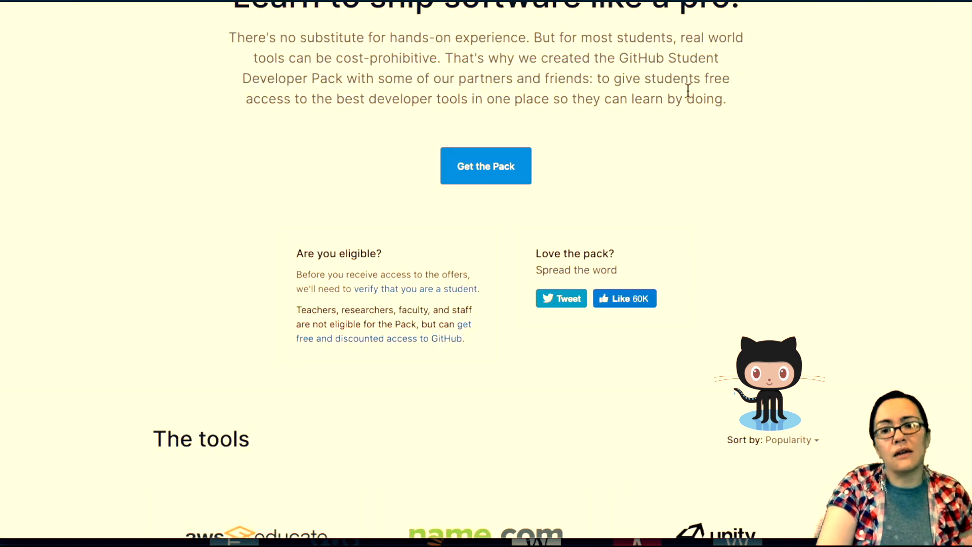
- Scroll to the 'Are you eligible?' note just above 'The tools' list
{"action": "scroll", "scroll_direction": "down", "scroll_amount": 3}
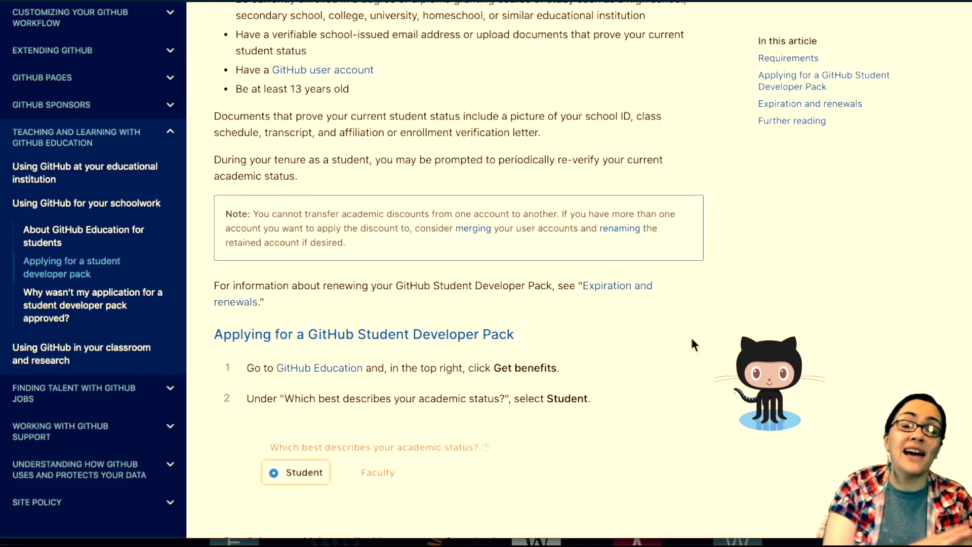
{"action": "scroll", "scroll_direction": "up", "scroll_amount": 3}
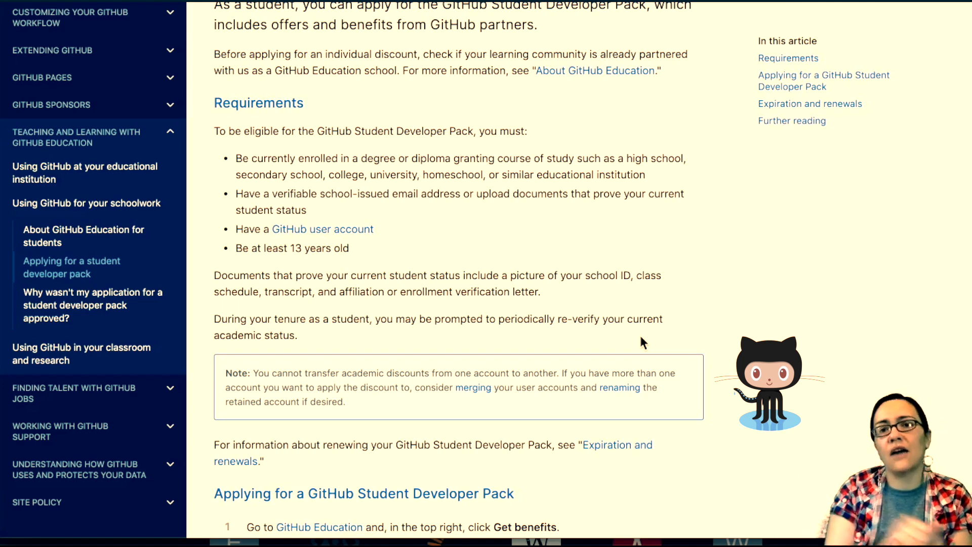
{"action": "scroll", "scroll_direction": "down", "scroll_amount": 3}
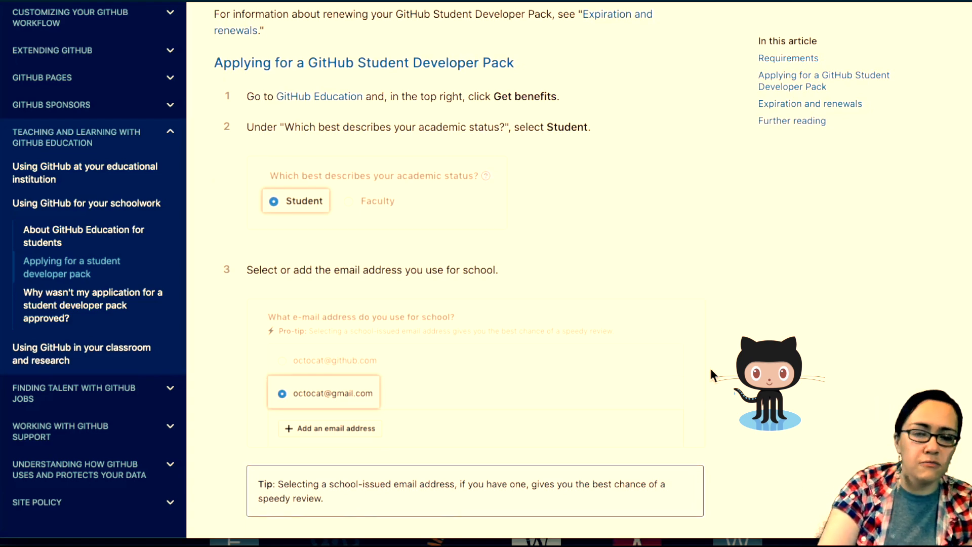
{"action": "scroll", "scroll_direction": "down", "scroll_amount": 3}
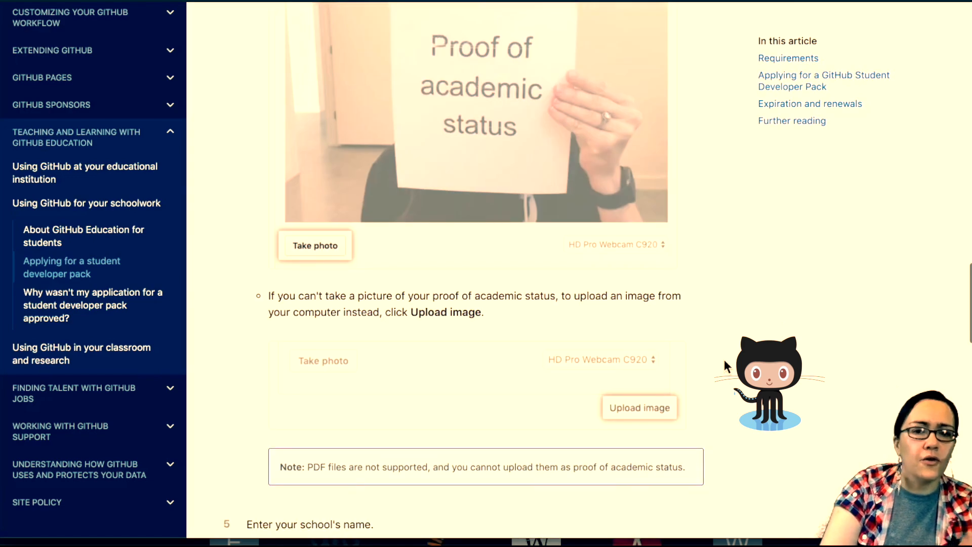
{"action": "scroll", "scroll_direction": "up", "scroll_amount": 3}
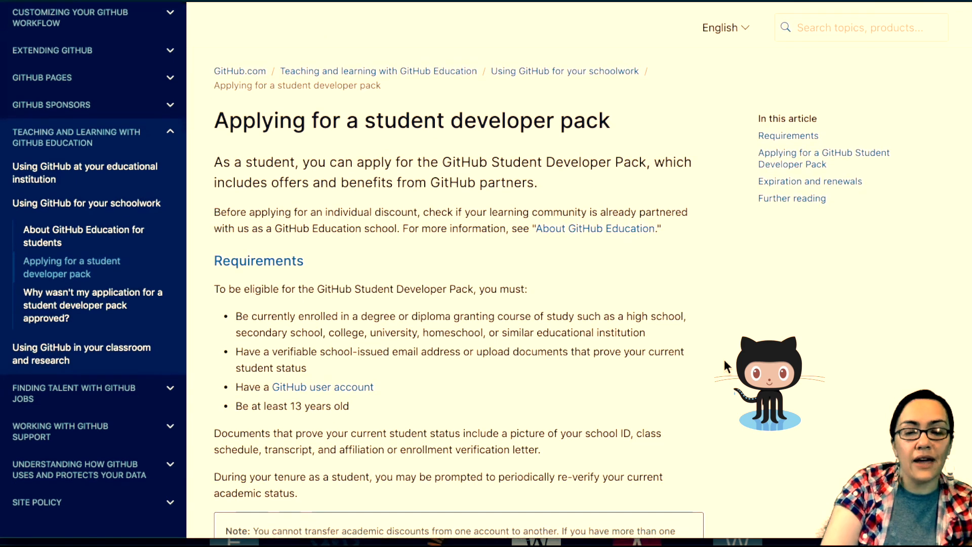
{"action": "scroll", "scroll_direction": "down", "scroll_amount": 3}
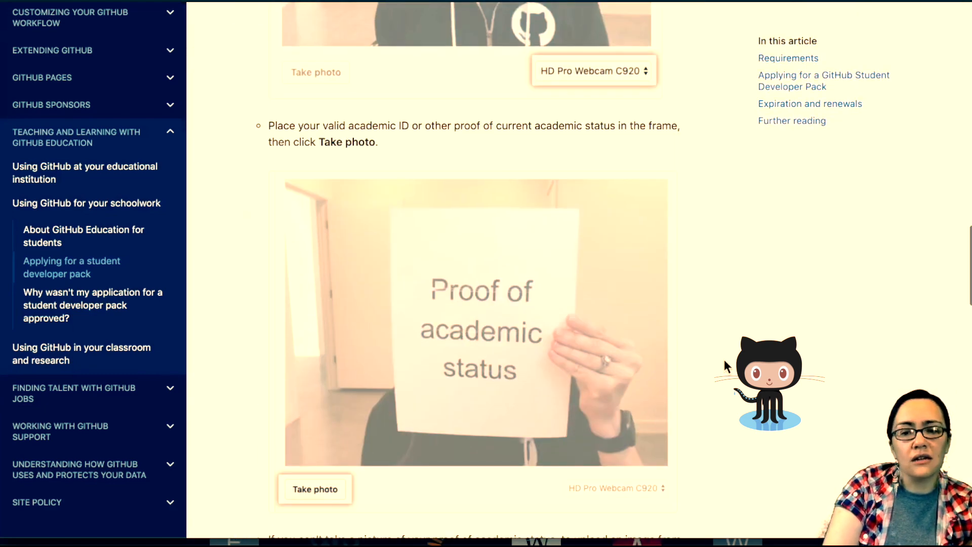
{"action": "scroll", "scroll_direction": "down", "scroll_amount": 3}
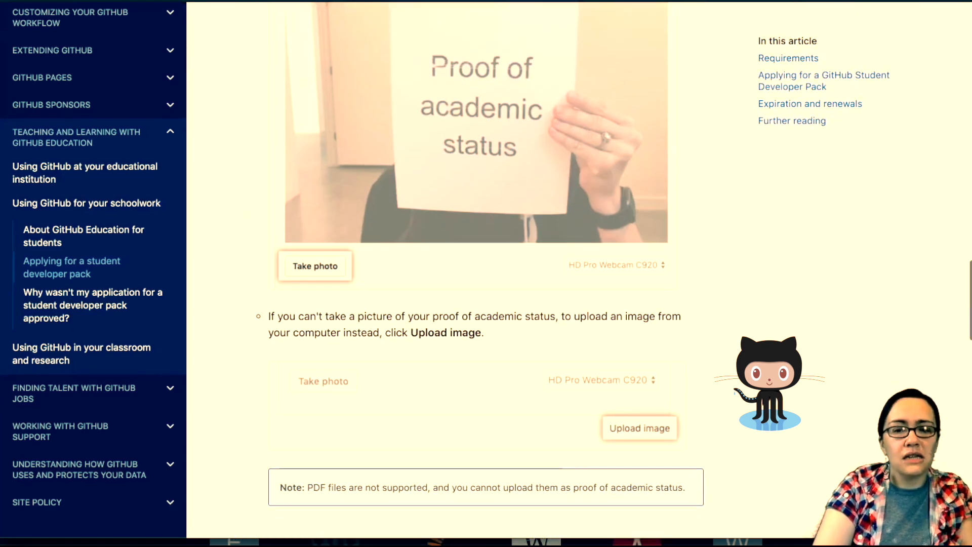
{"action": "scroll", "scroll_direction": "down", "scroll_amount": 3}
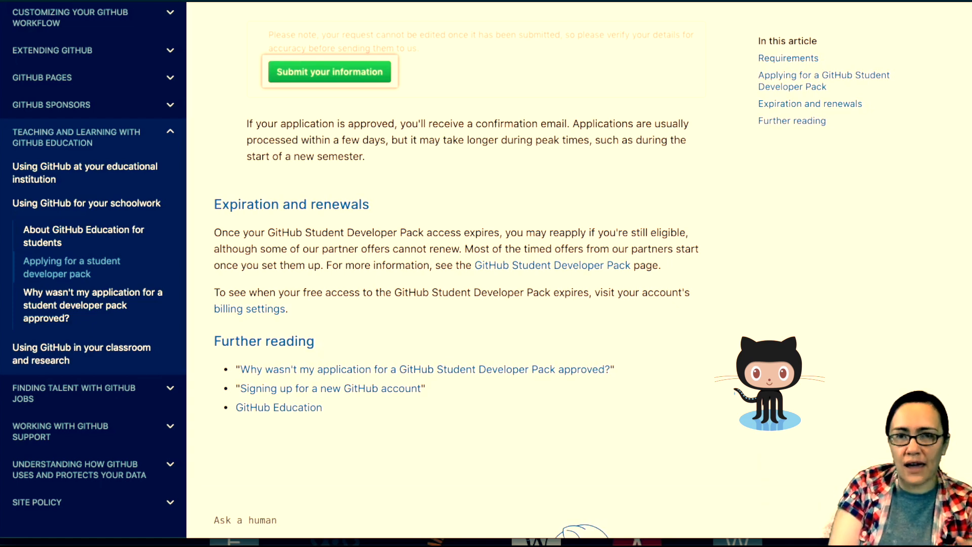
{"action": "scroll", "scroll_direction": "up", "scroll_amount": 3}
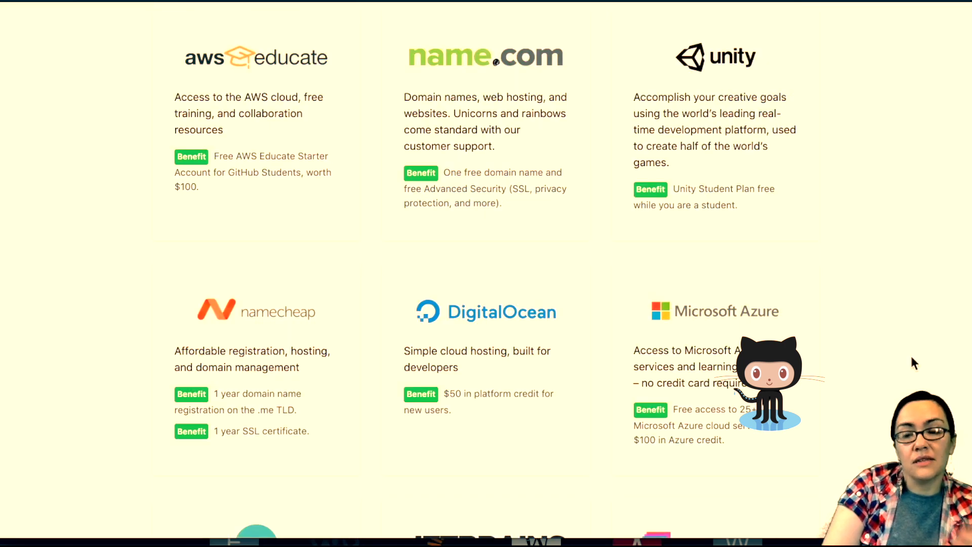
{"action": "scroll", "scroll_direction": "down", "scroll_amount": 3}
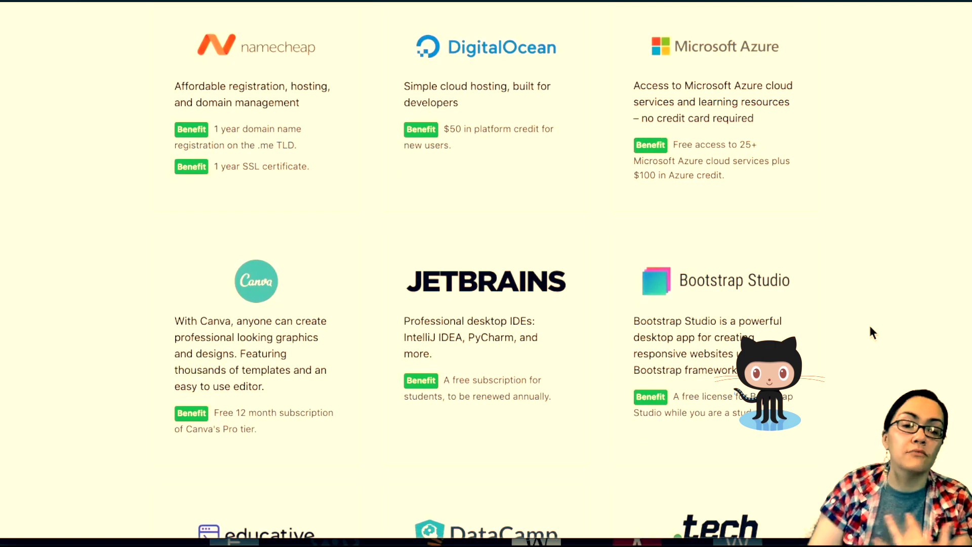
{"action": "scroll", "scroll_direction": "down", "scroll_amount": 3}
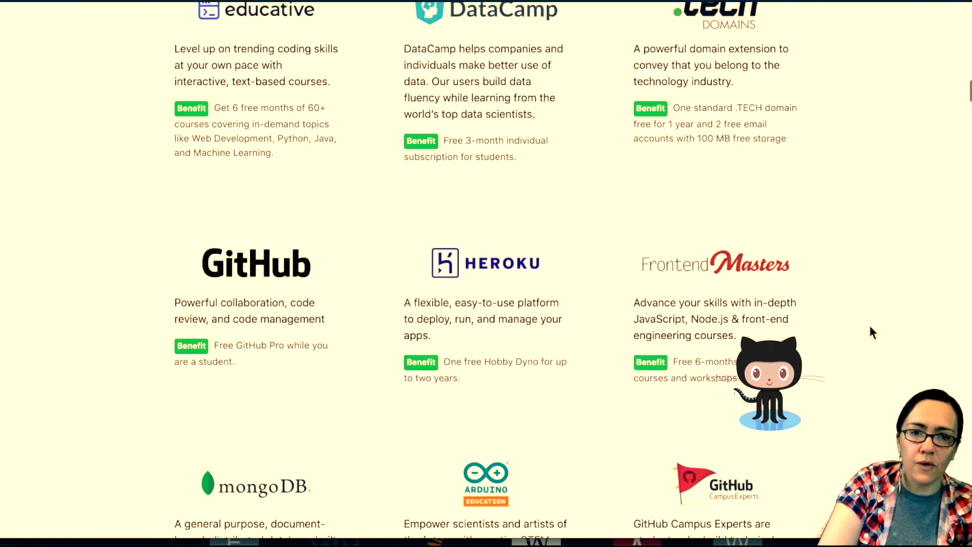
{"action": "scroll", "scroll_direction": "down", "scroll_amount": 3}
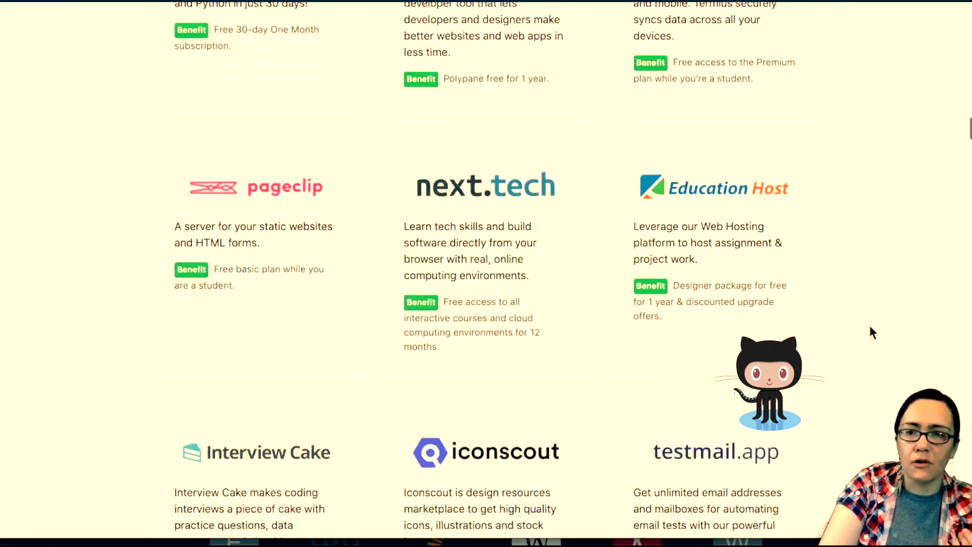
{"action": "scroll", "scroll_direction": "up", "scroll_amount": 3}
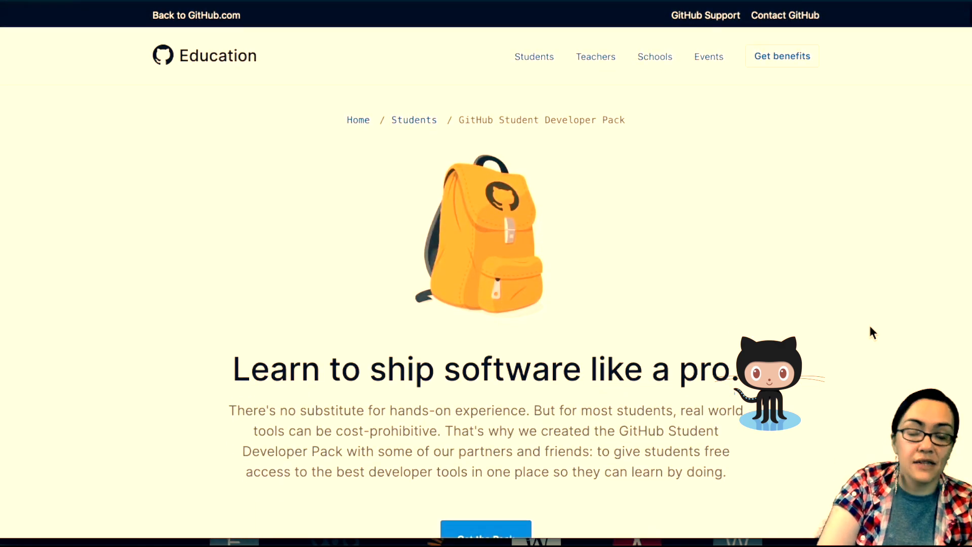
{"action": "scroll", "scroll_direction": "down", "scroll_amount": 3}
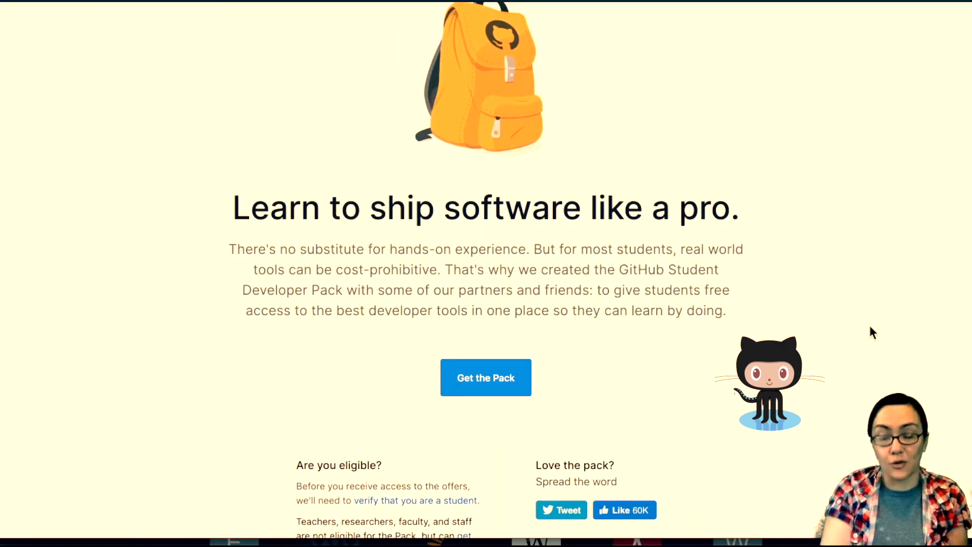
{"action": "scroll", "scroll_direction": "down", "scroll_amount": 3}
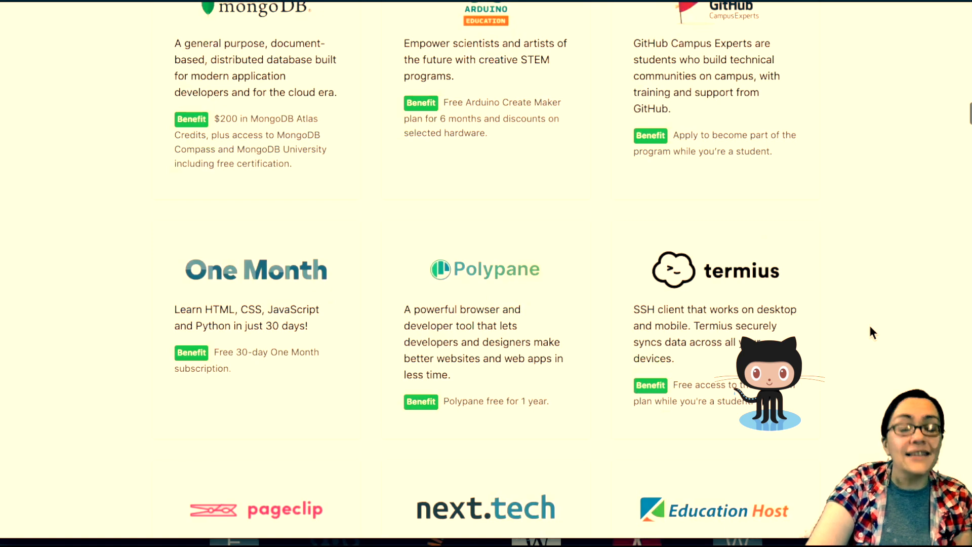
{"action": "scroll", "scroll_direction": "up", "scroll_amount": 3}
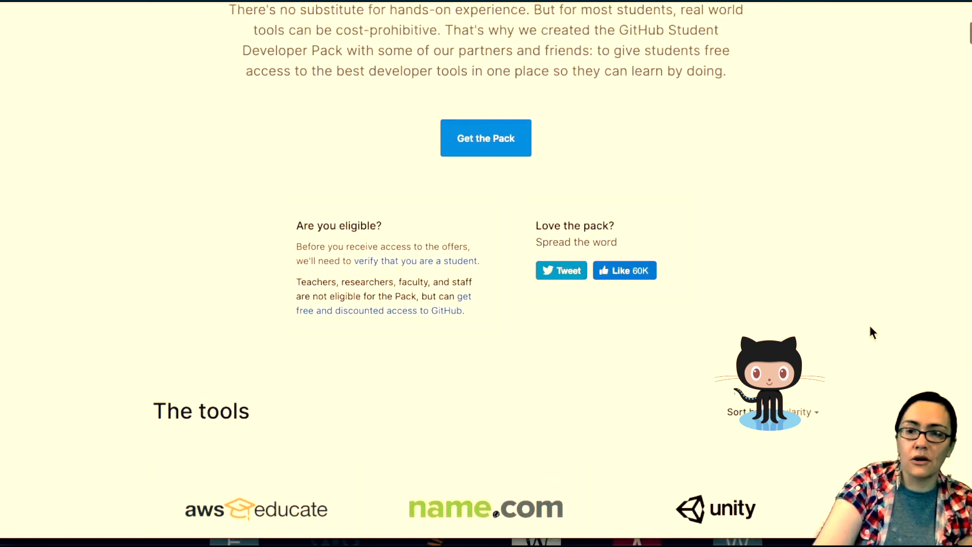
{"action": "scroll", "scroll_direction": "up", "scroll_amount": 3}
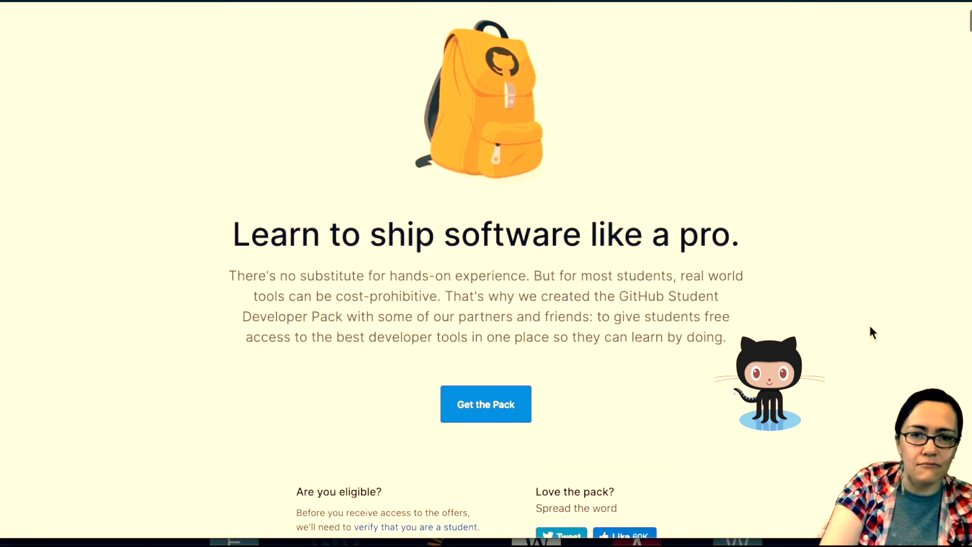
{"action": "scroll", "scroll_direction": "down", "scroll_amount": 3}
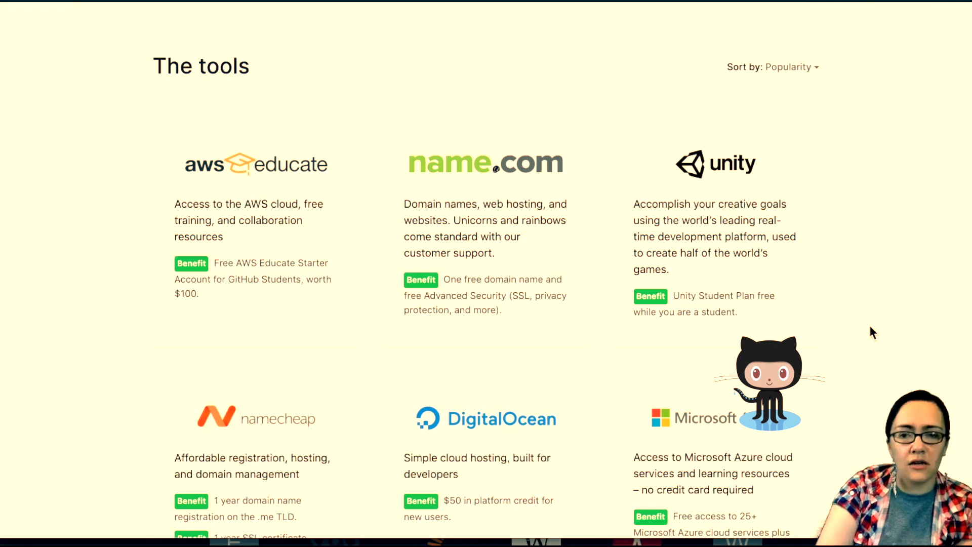
{"action": "scroll", "scroll_direction": "up", "scroll_amount": 3}
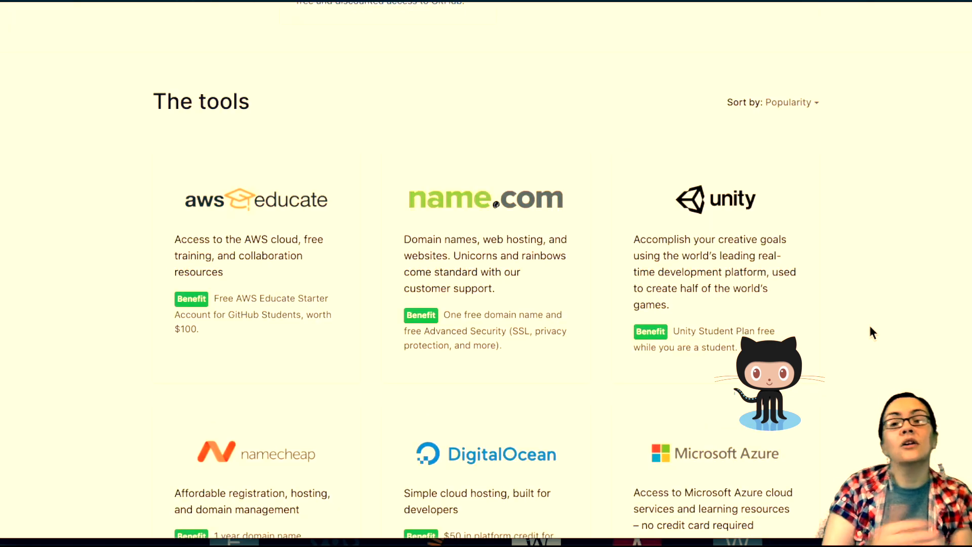
{"action": "scroll", "scroll_direction": "down", "scroll_amount": 3}
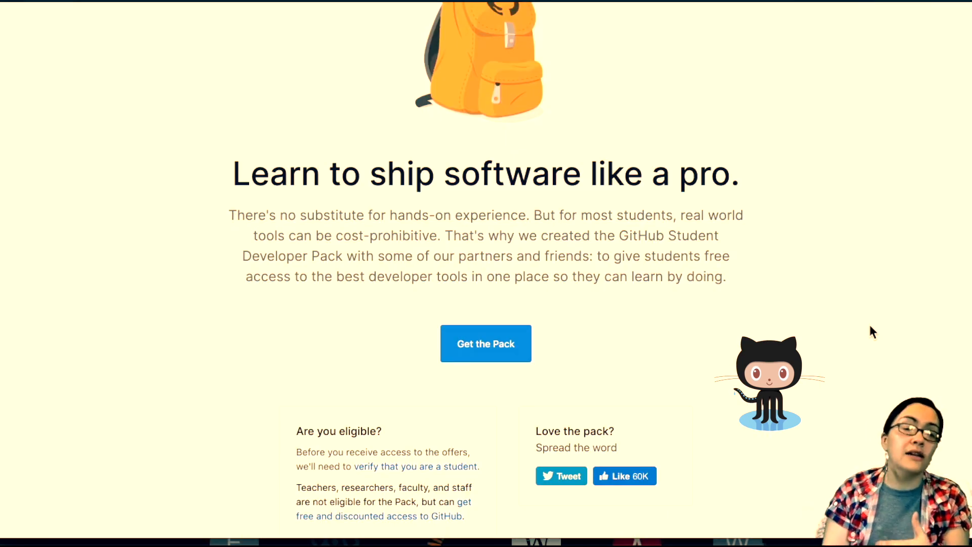
{"action": "scroll", "scroll_direction": "up", "scroll_amount": 3}
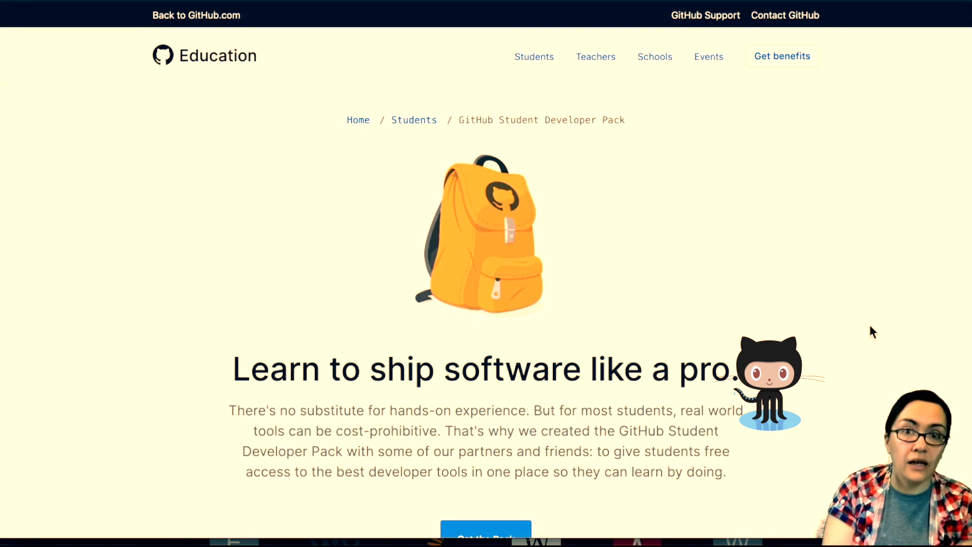
{"action": "scroll", "scroll_direction": "down", "scroll_amount": 3}
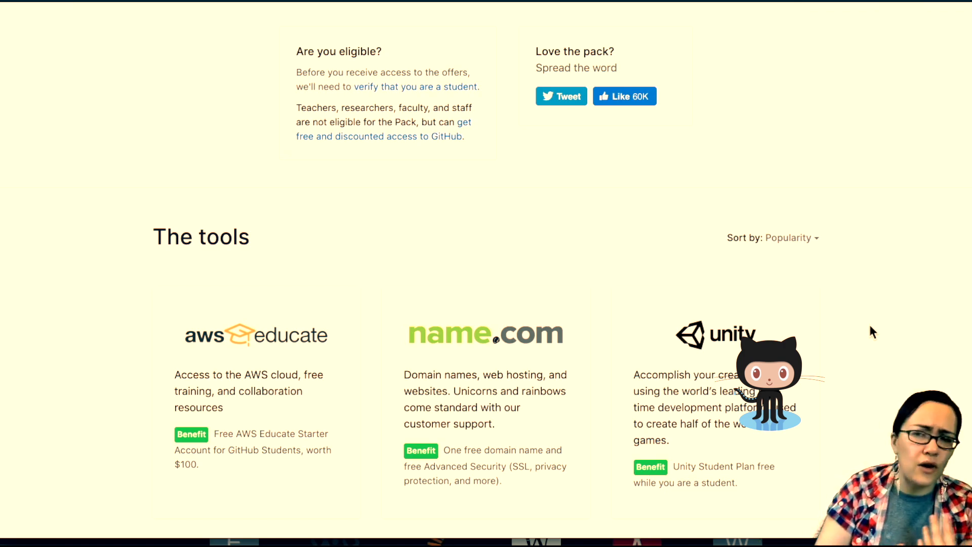
{"action": "scroll", "scroll_direction": "down", "scroll_amount": 3}
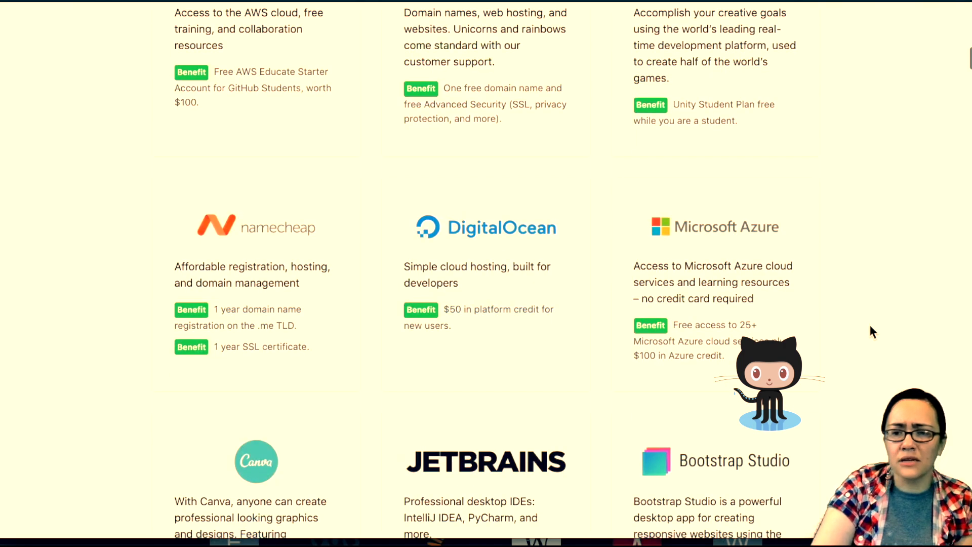
{"action": "scroll", "scroll_direction": "up", "scroll_amount": 3}
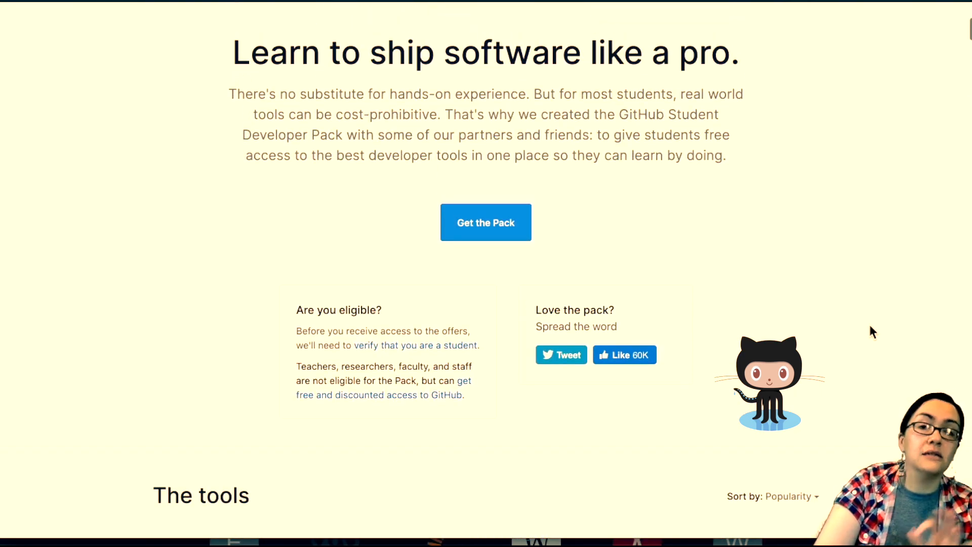
{"action": "scroll", "scroll_direction": "down", "scroll_amount": 3}
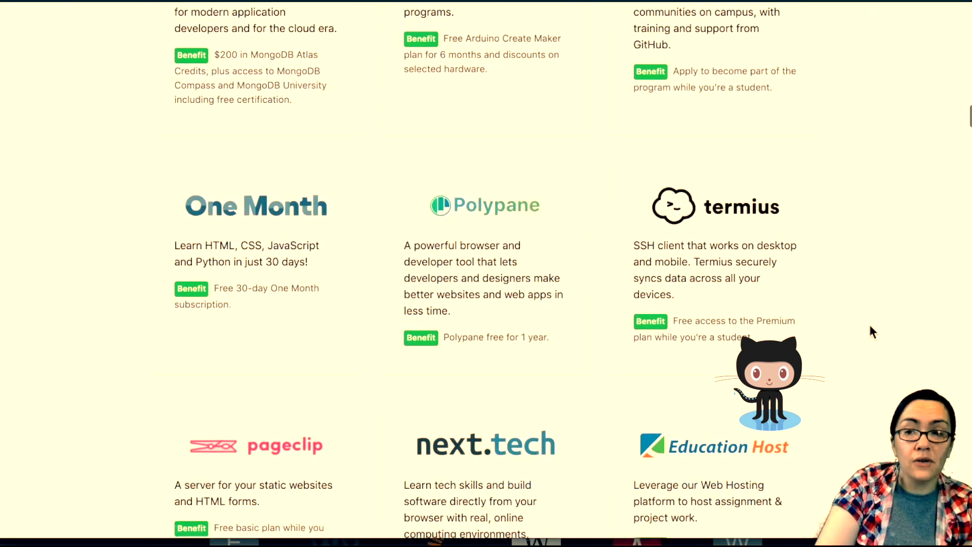
{"action": "scroll", "scroll_direction": "up", "scroll_amount": 3}
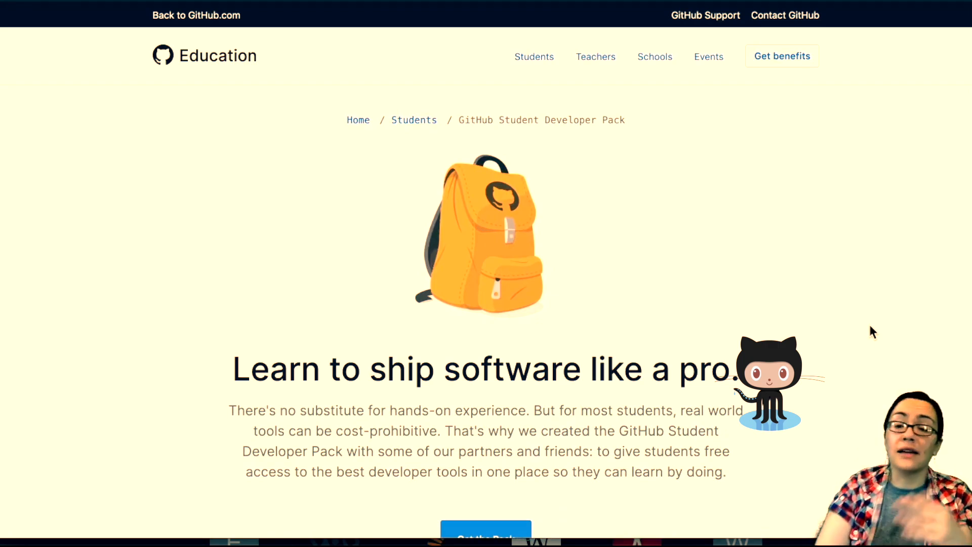
{"action": "scroll", "scroll_direction": "down", "scroll_amount": 3}
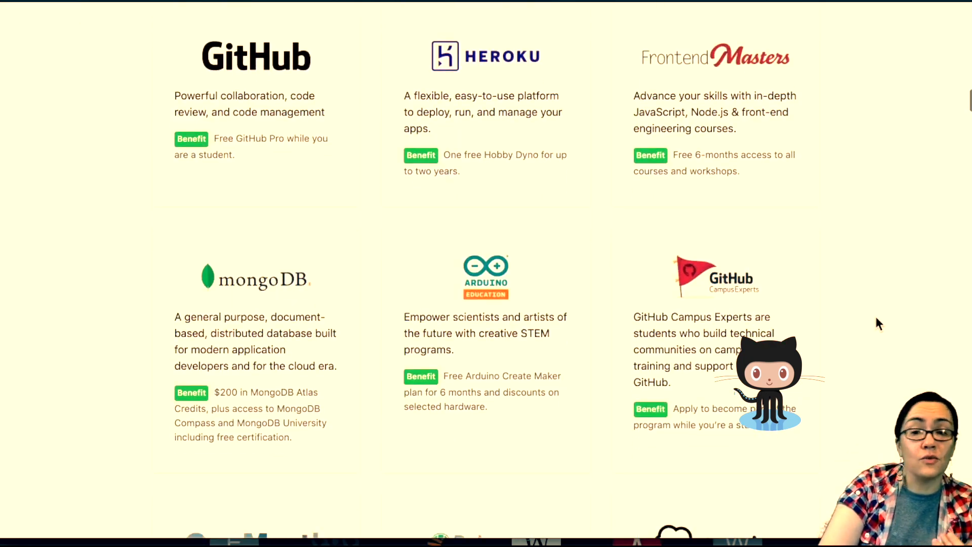
{"action": "scroll", "scroll_direction": "up", "scroll_amount": 3}
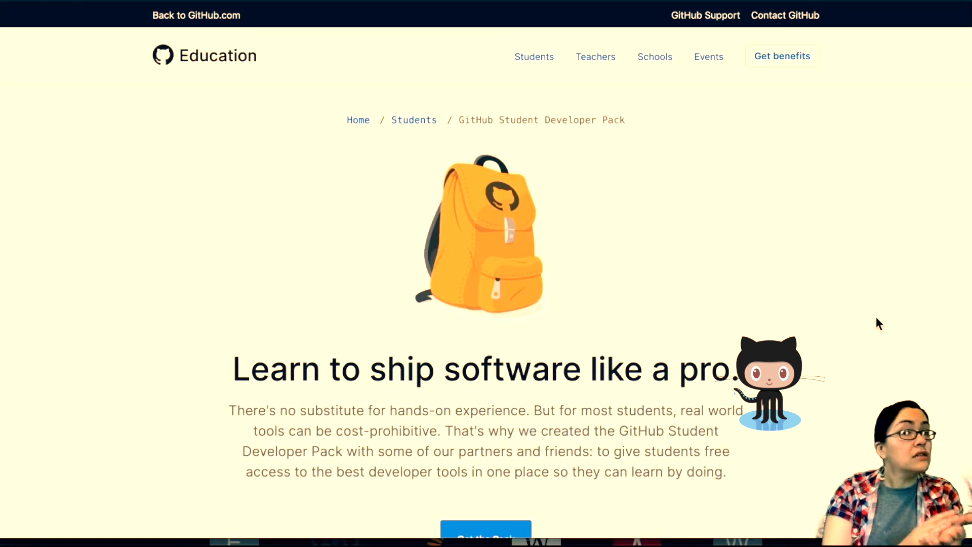